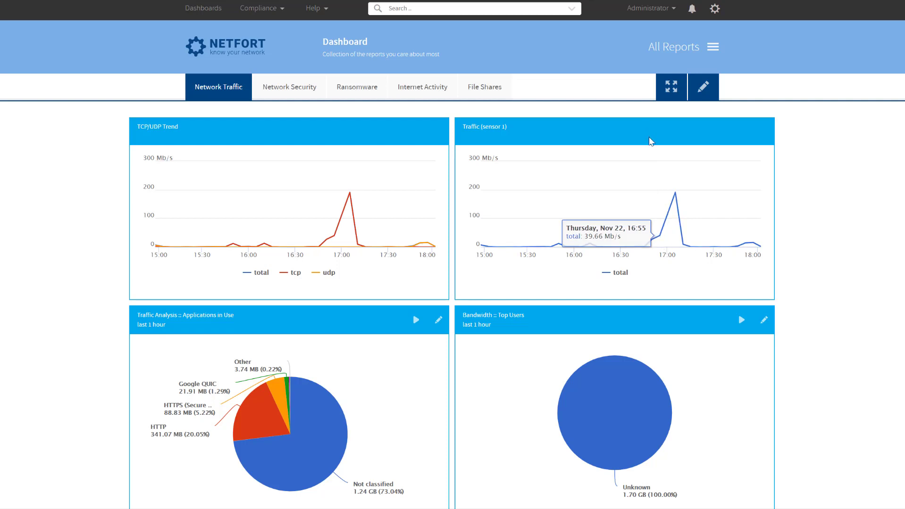
Go to the PCAP files page and delete users.pcapng, emptying the list.
left_click(714, 8)
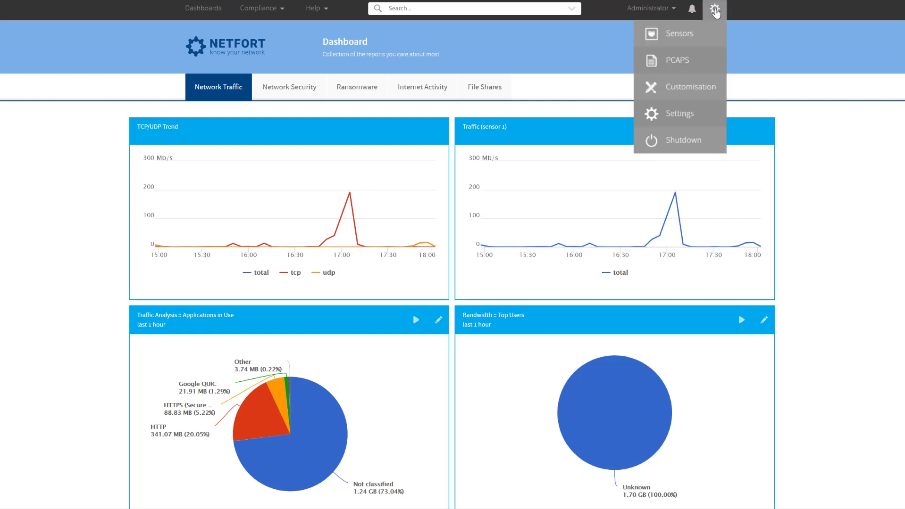
left_click(714, 10)
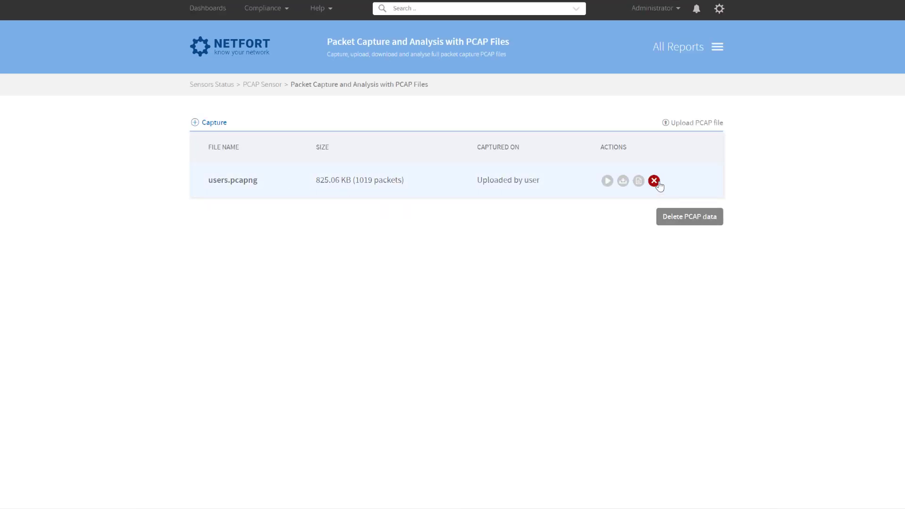
left_click(652, 181)
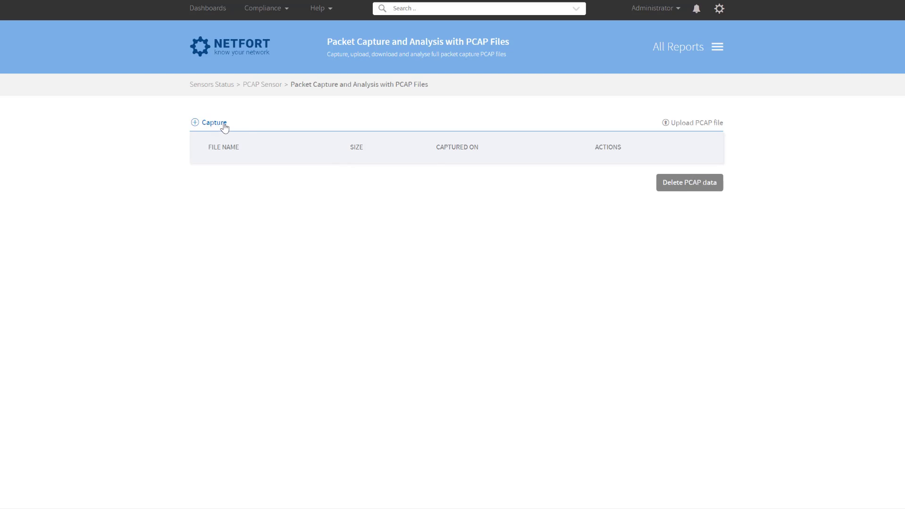
mouse_move(696, 123)
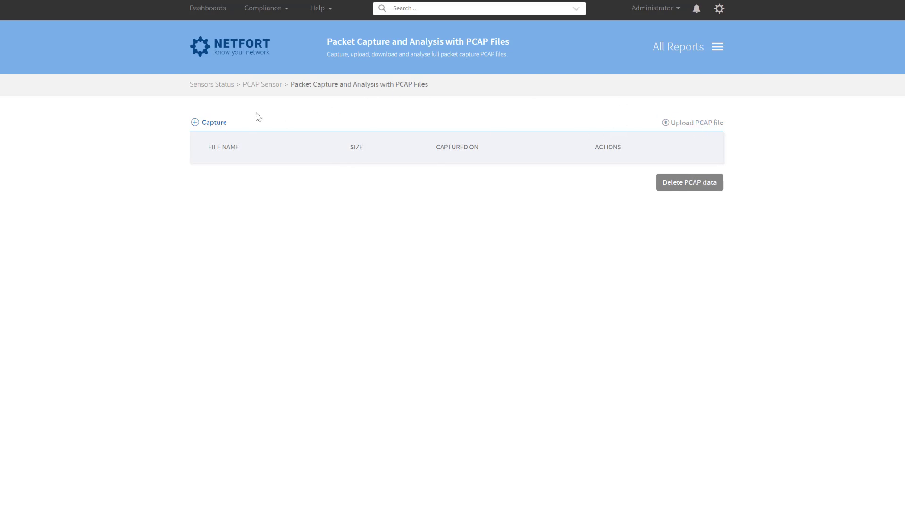
Start a new capture on local interface ens34, bound to sensor 1 (Core Switch Sensor).
left_click(212, 122)
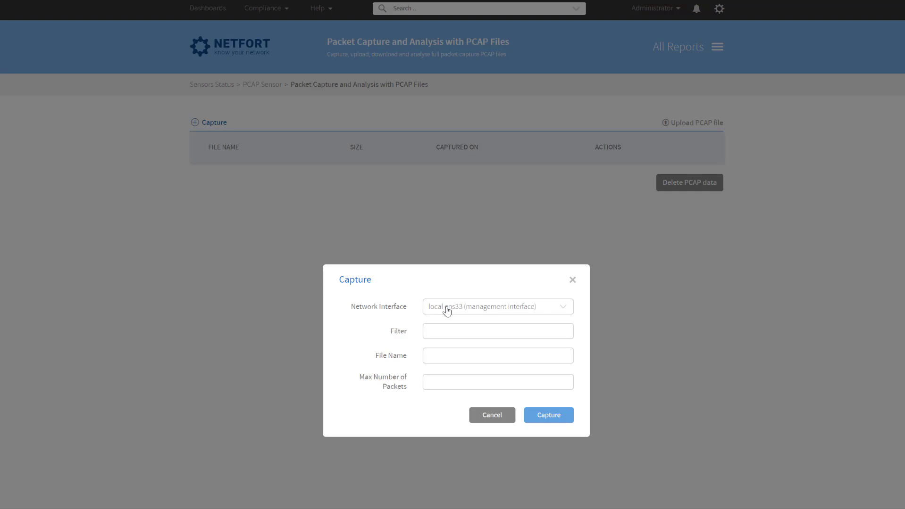
left_click(496, 306)
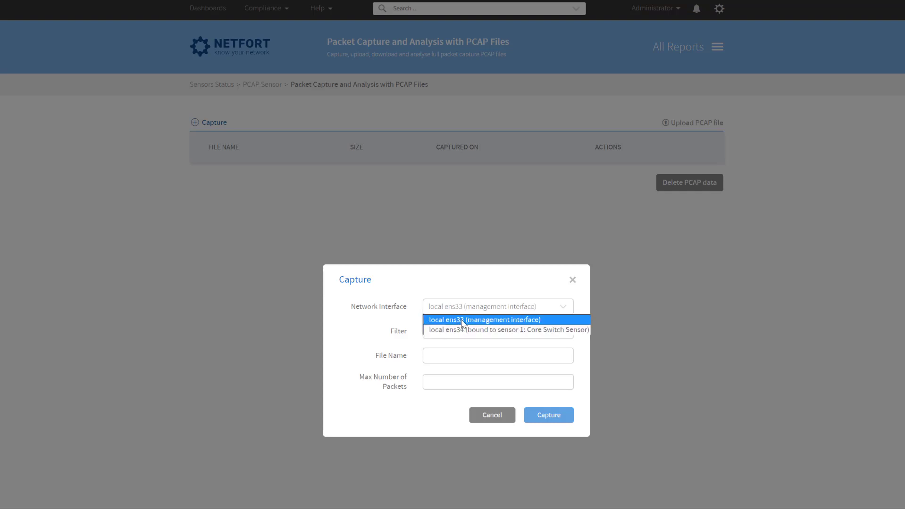
mouse_move(454, 329)
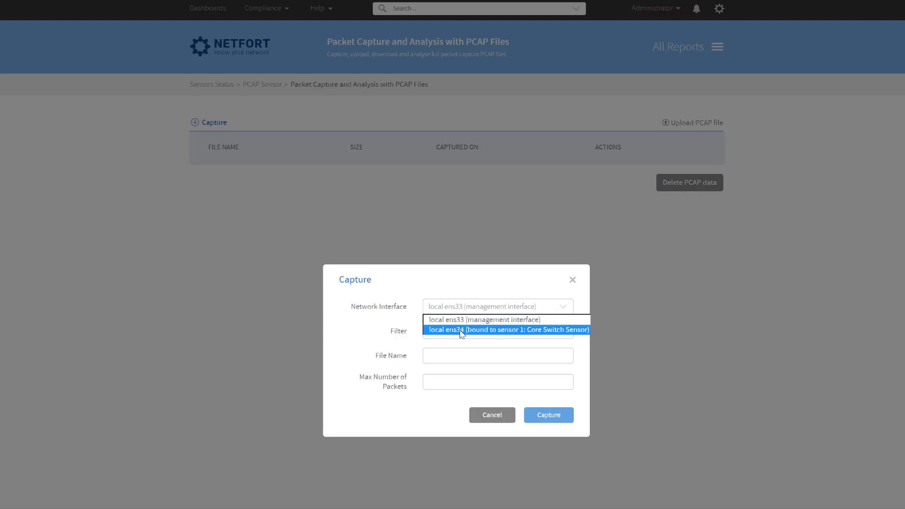
mouse_move(455, 349)
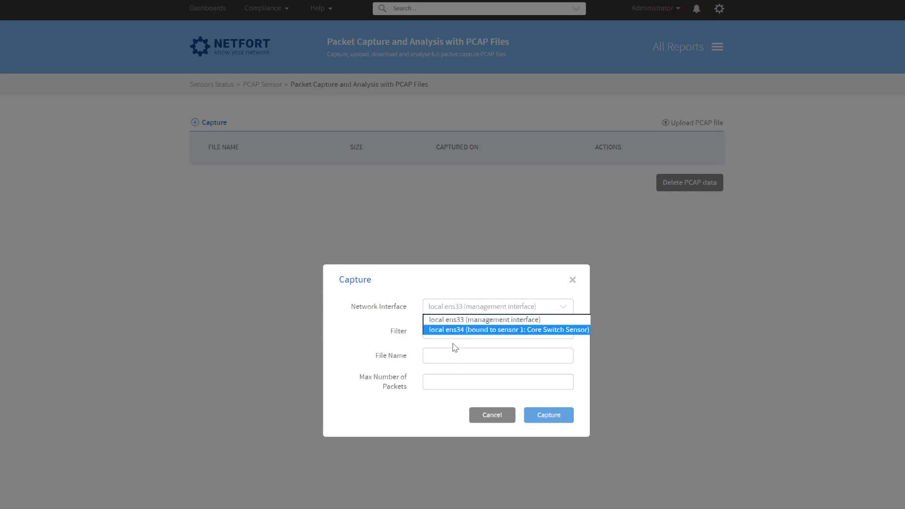
left_click(506, 329)
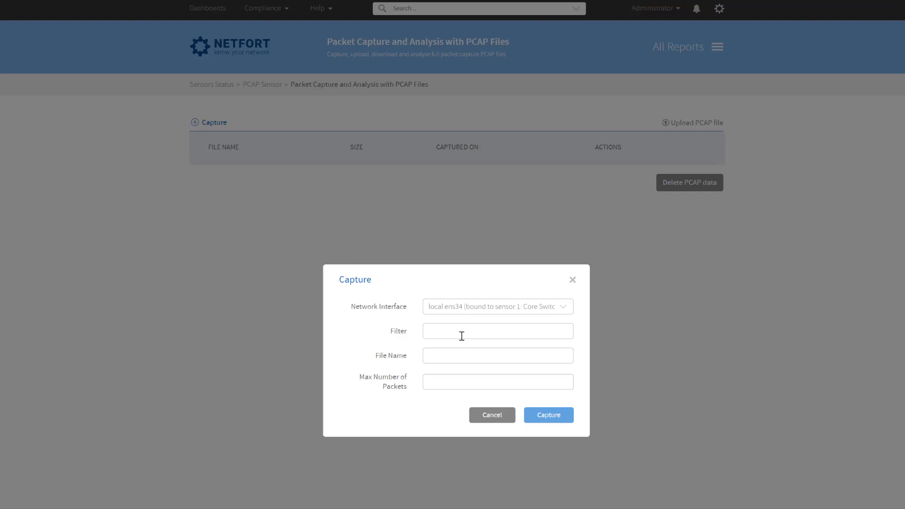
Enter the capture filter 'host 10.1.1.97 and port 445' and select the expression.
type("host 10")
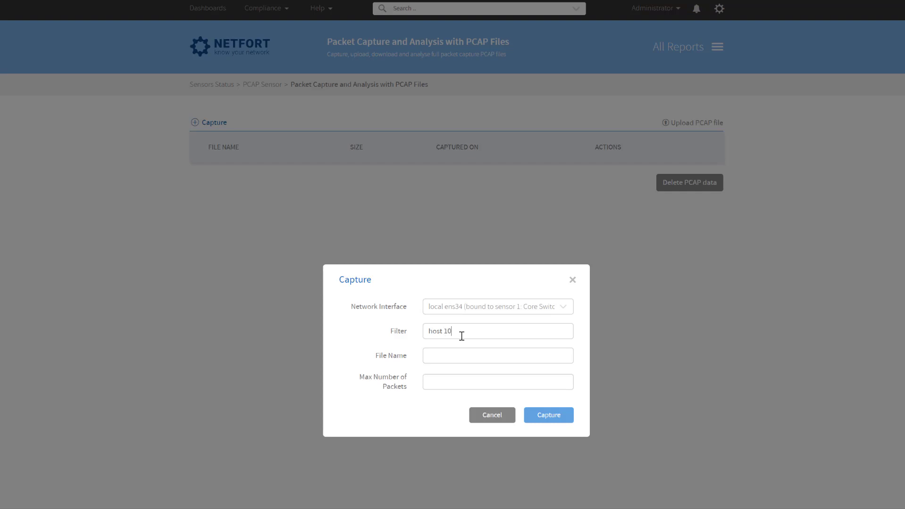
type(".1.1.9")
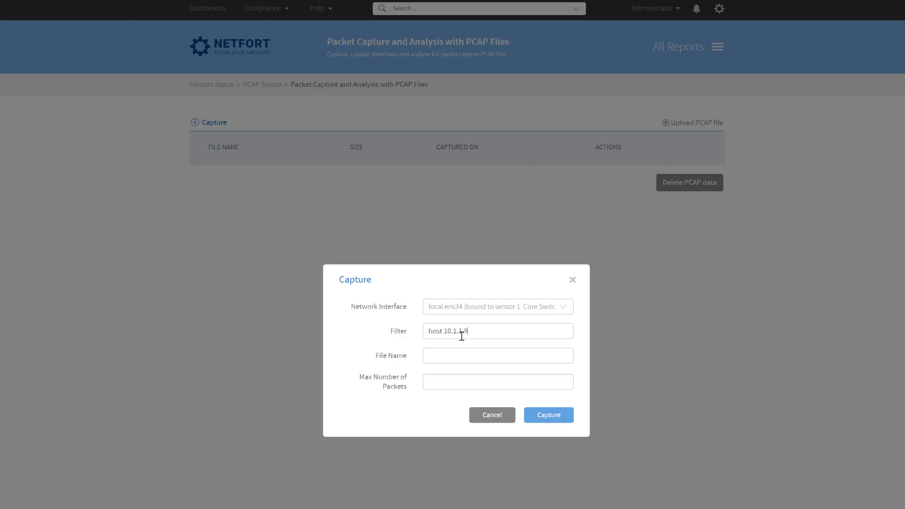
type("7 and port 445")
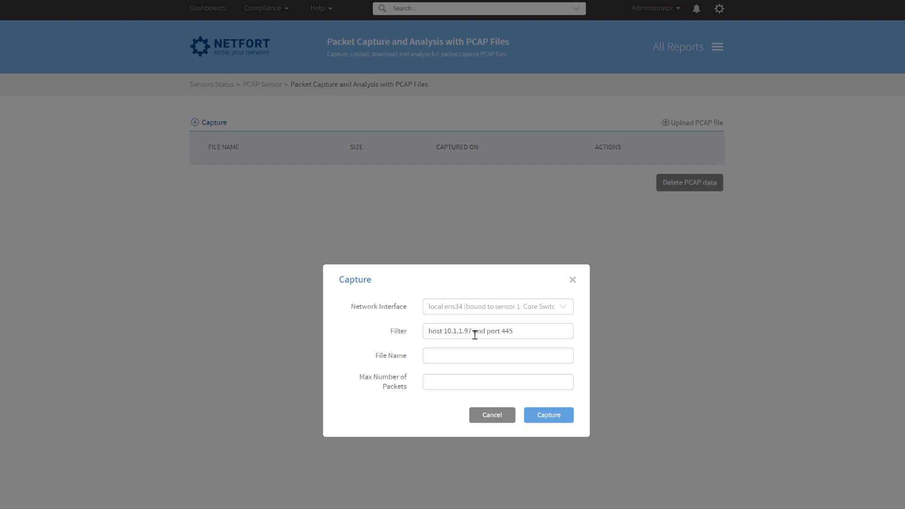
triple_click(497, 331)
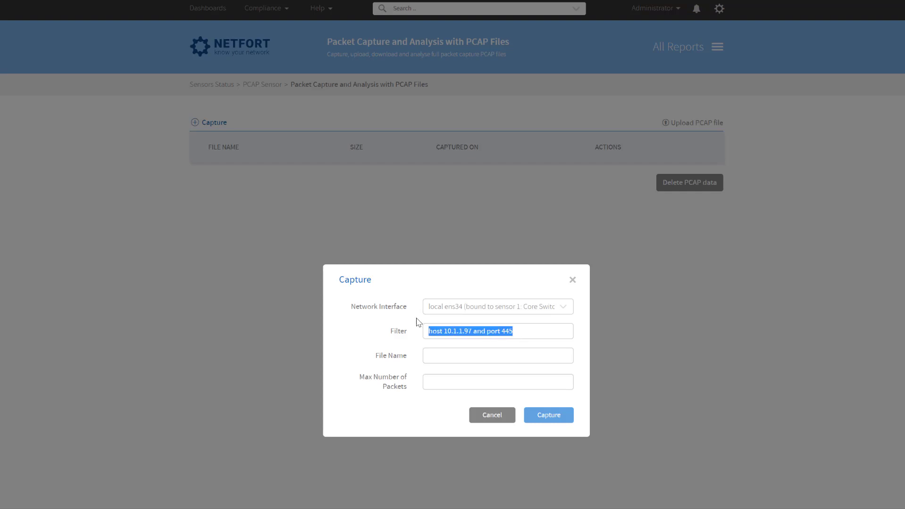
Capture 200 unfiltered packets into a file named traffic_capture.
left_click(497, 355)
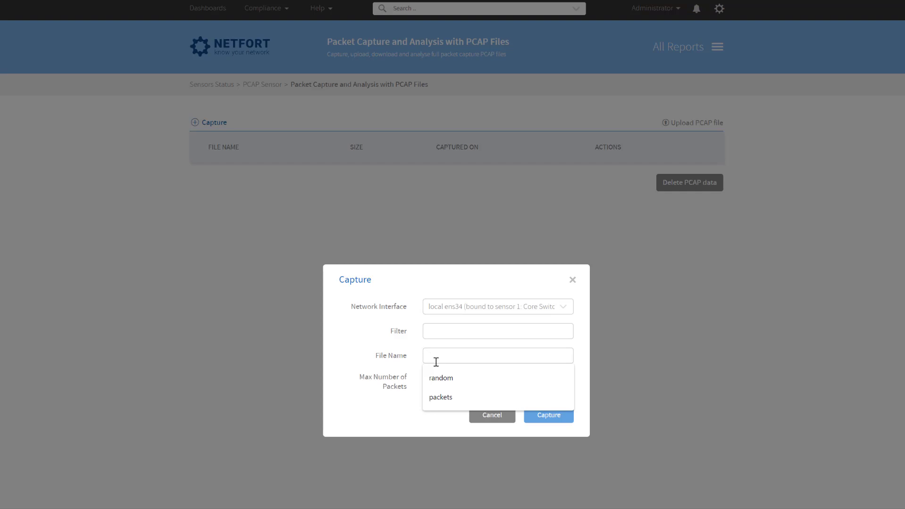
type("traffic_captu")
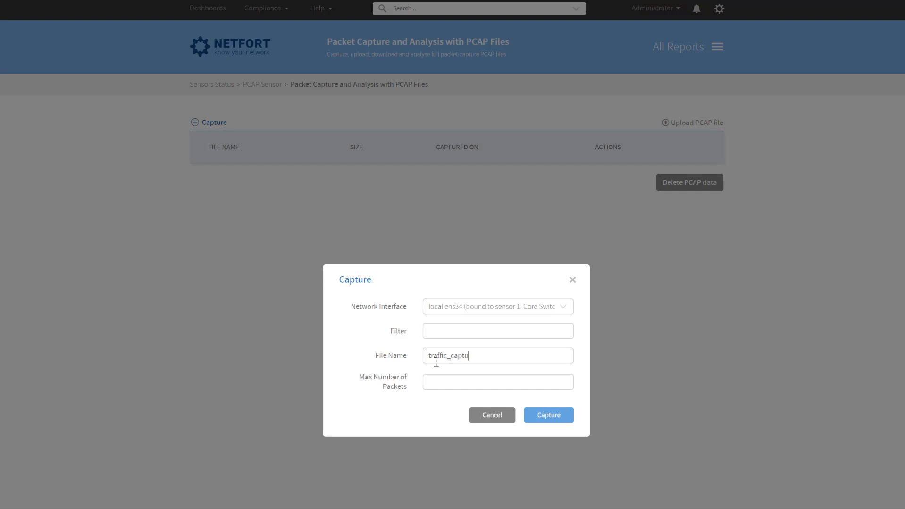
left_click(496, 381)
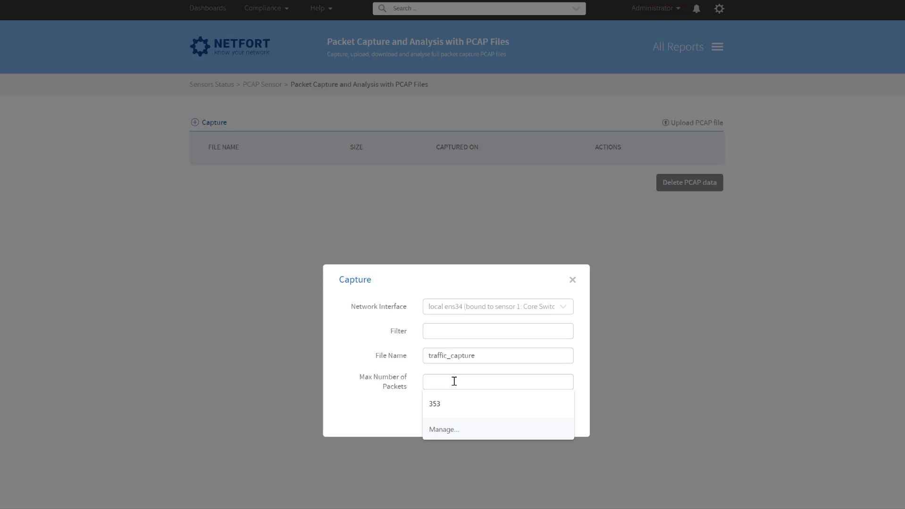
type("100")
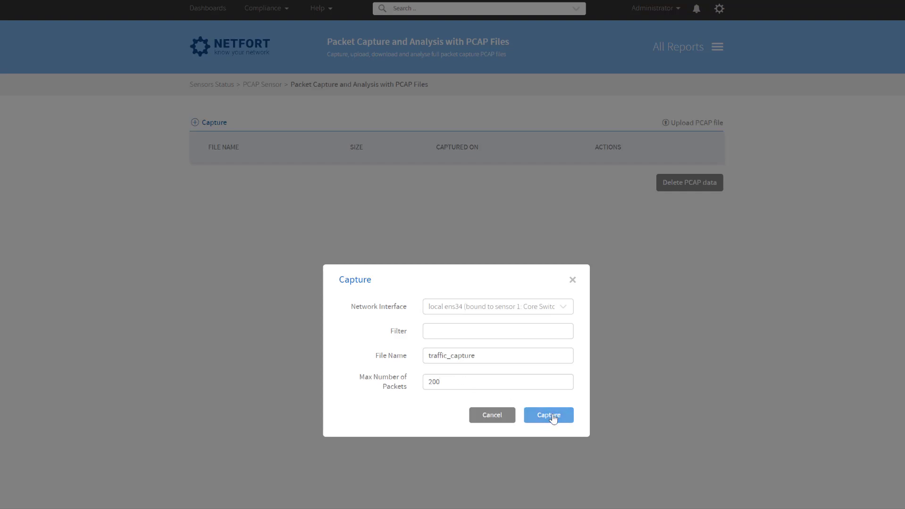
left_click(548, 415)
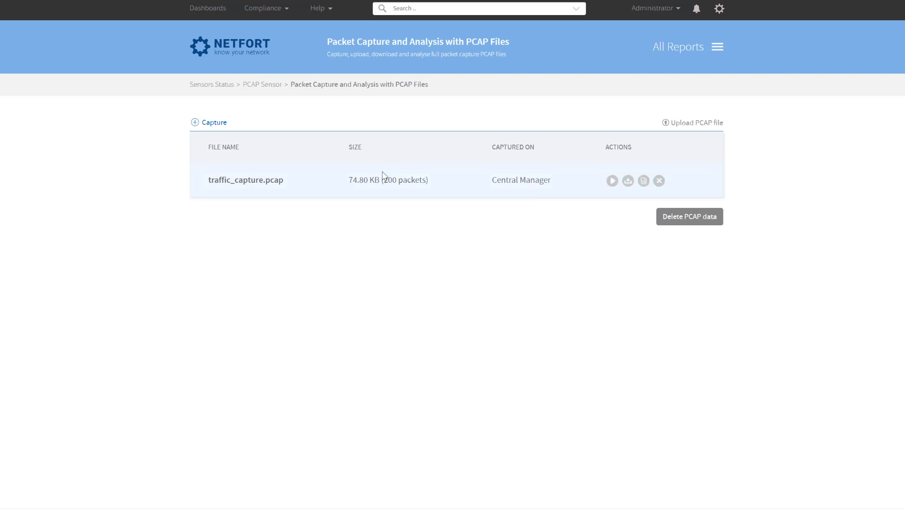
mouse_move(279, 175)
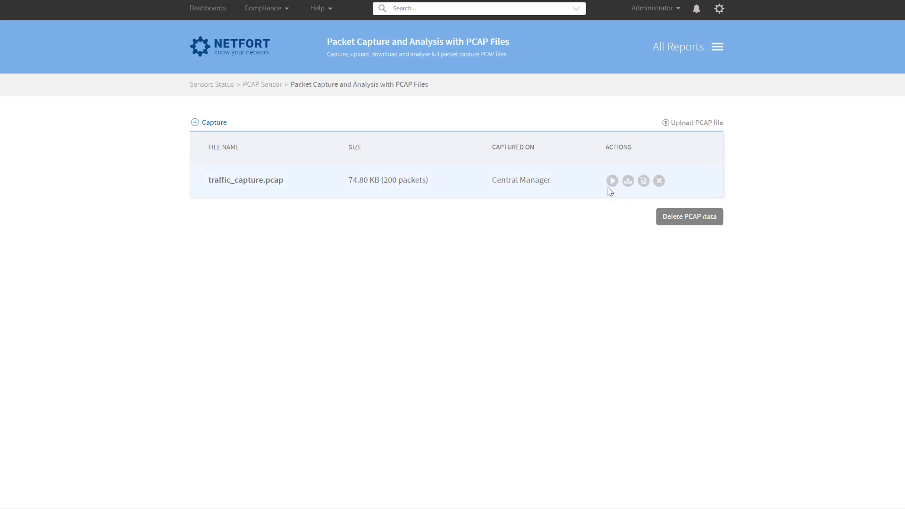
mouse_move(627, 180)
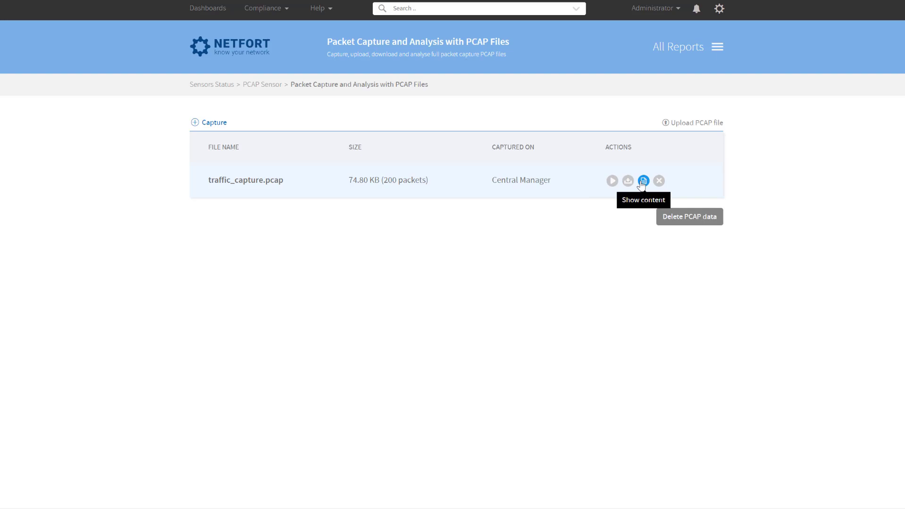
left_click(643, 180)
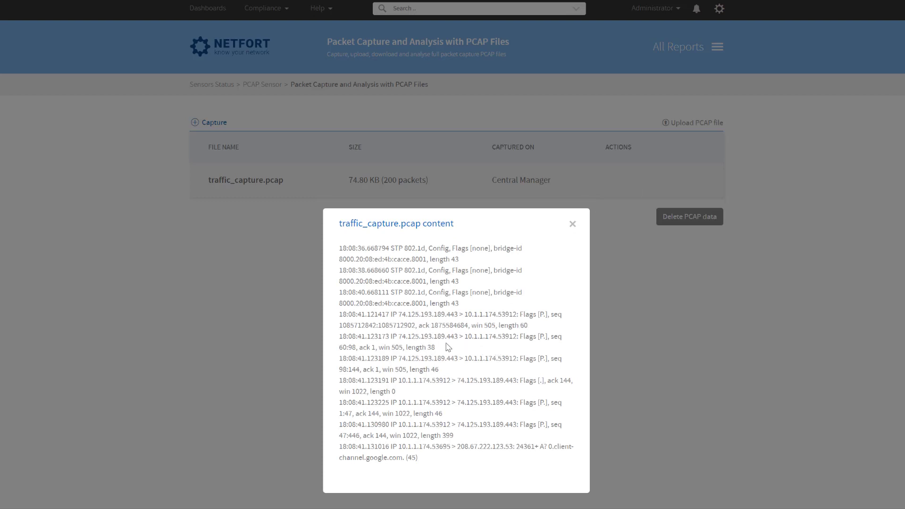
double_click(451, 336)
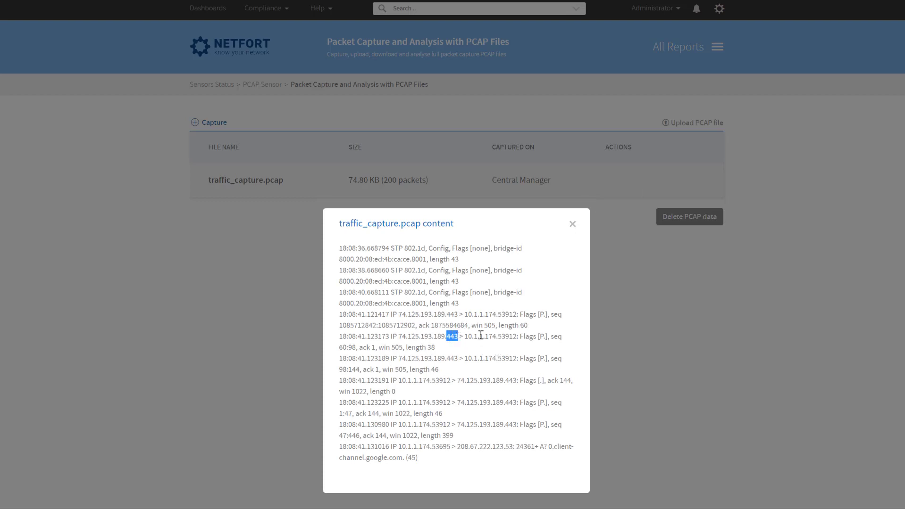
mouse_move(504, 437)
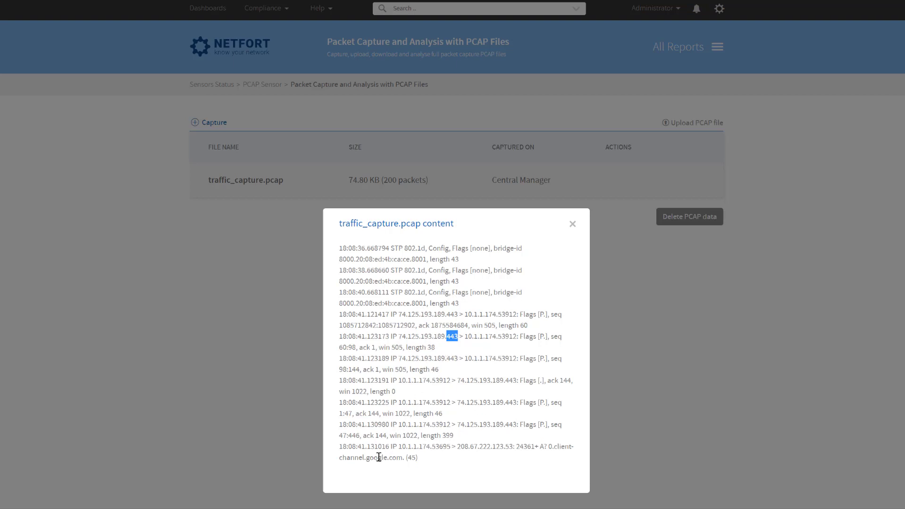
mouse_move(436, 307)
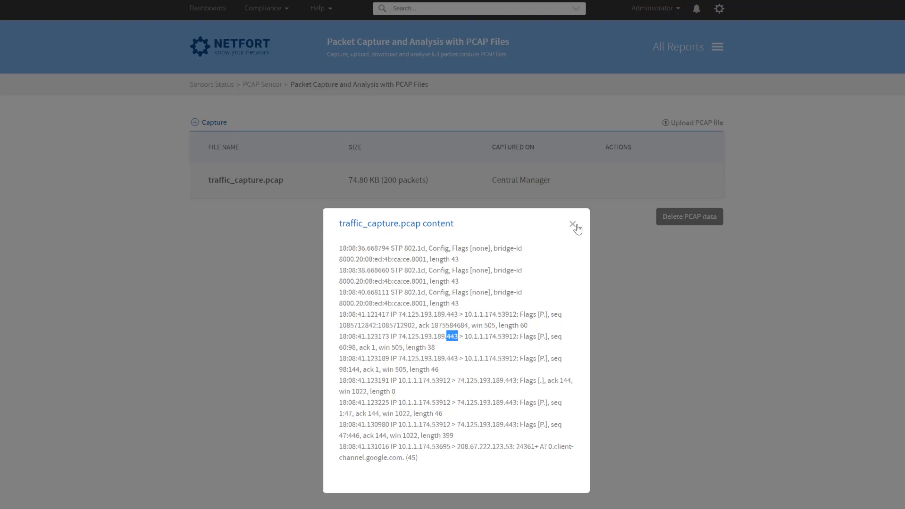
left_click(572, 224)
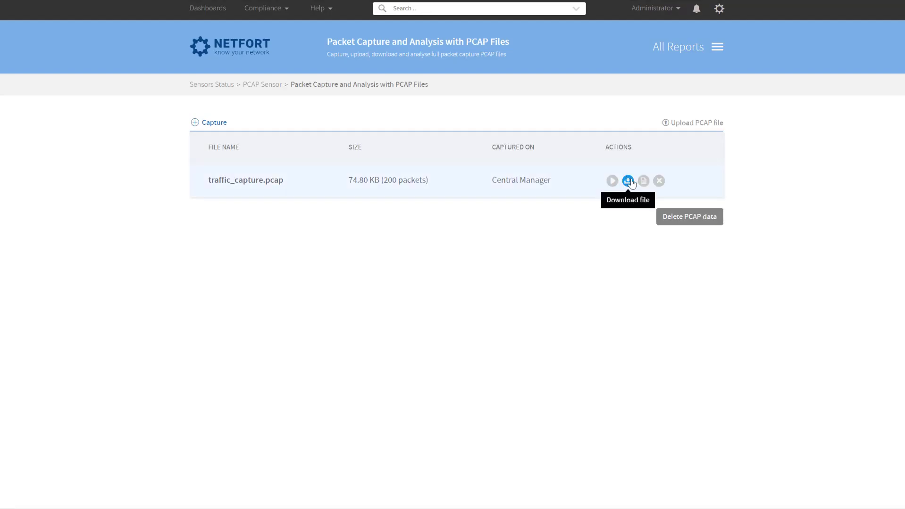
Download traffic_capture.pcap and save a local copy for Wireshark.
left_click(628, 180)
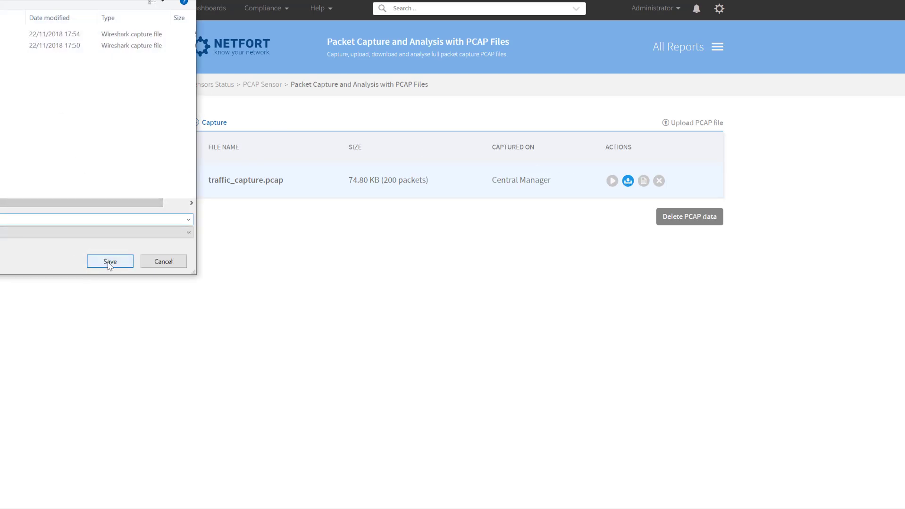
left_click(110, 261)
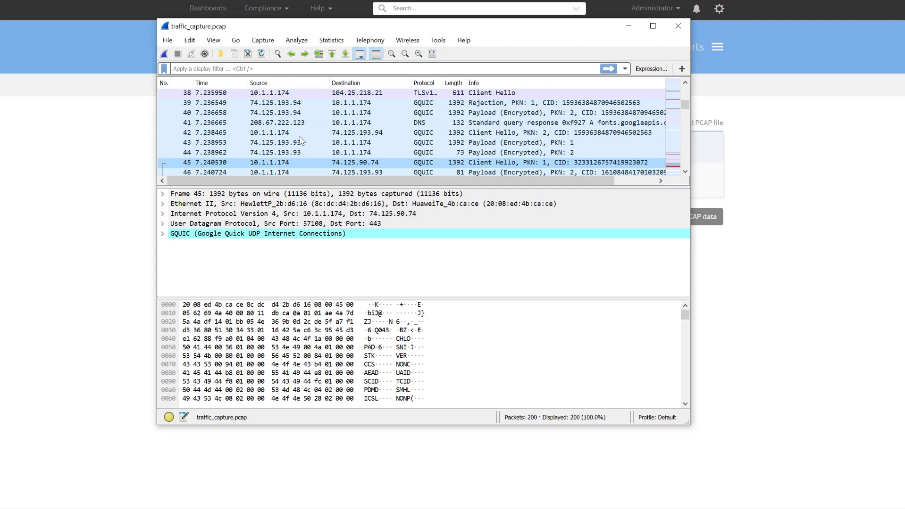
Scroll through the TLS, TCP and GQUIC packets, then close Wireshark.
scroll("down", 3)
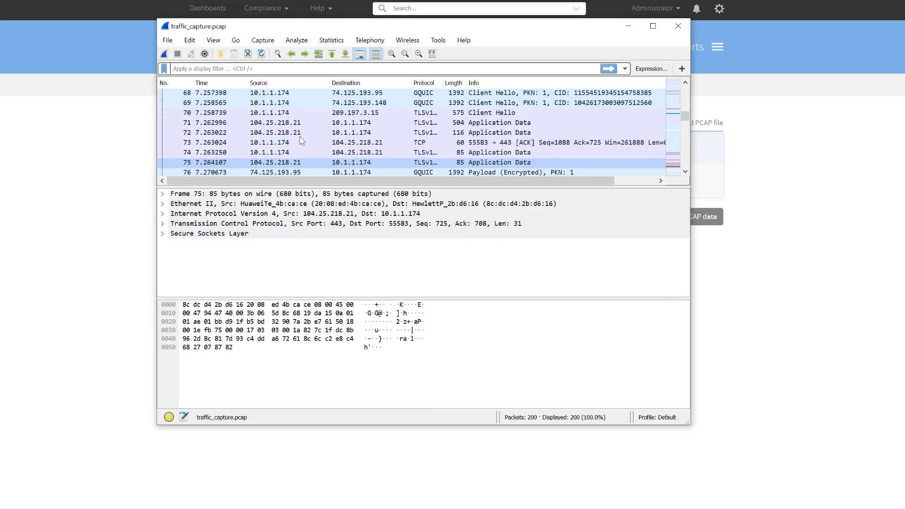
scroll("down", 3)
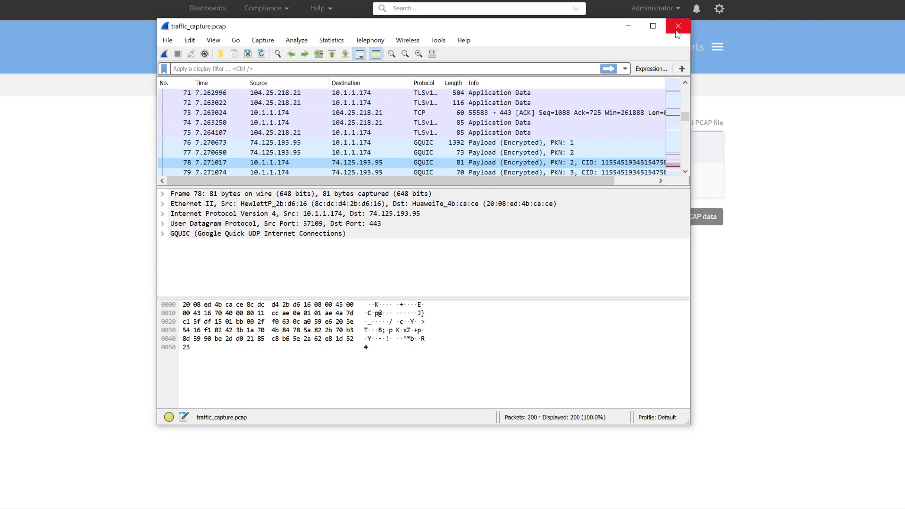
left_click(677, 26)
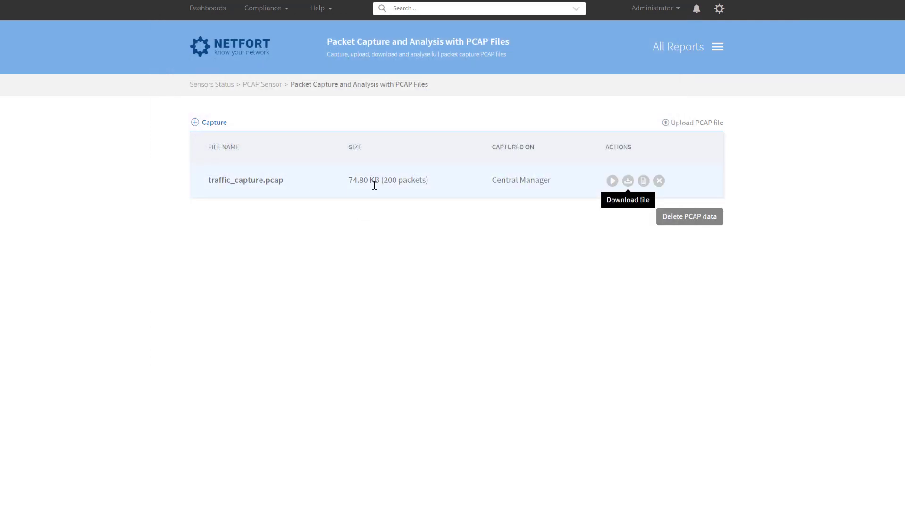
mouse_move(658, 181)
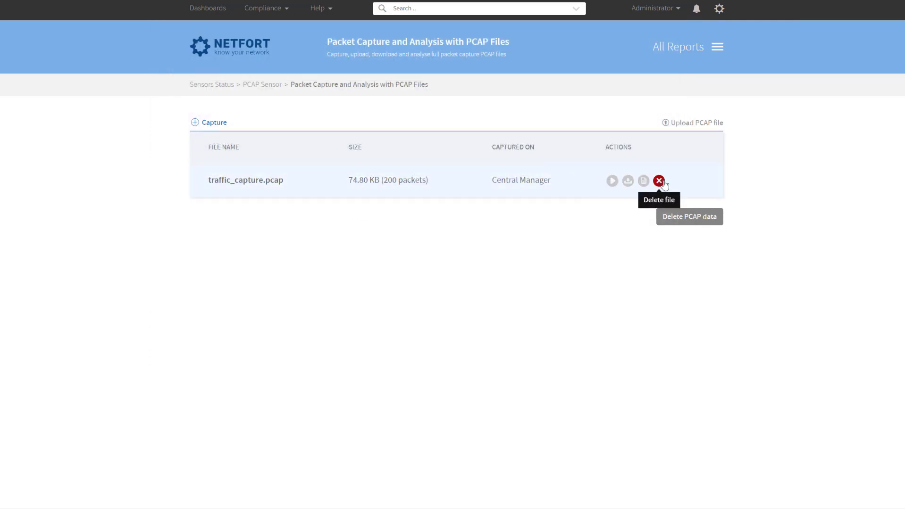
Delete traffic_capture.pcap from the PCAP files list.
left_click(658, 180)
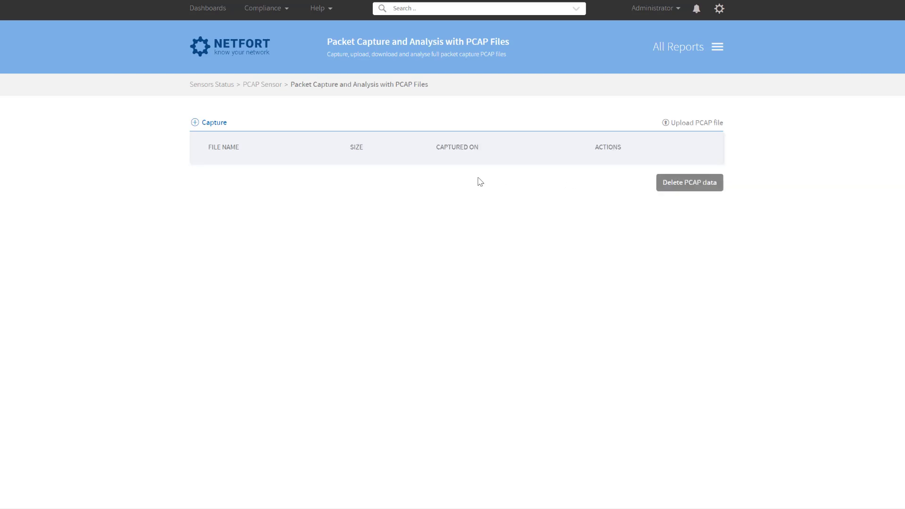
mouse_move(471, 173)
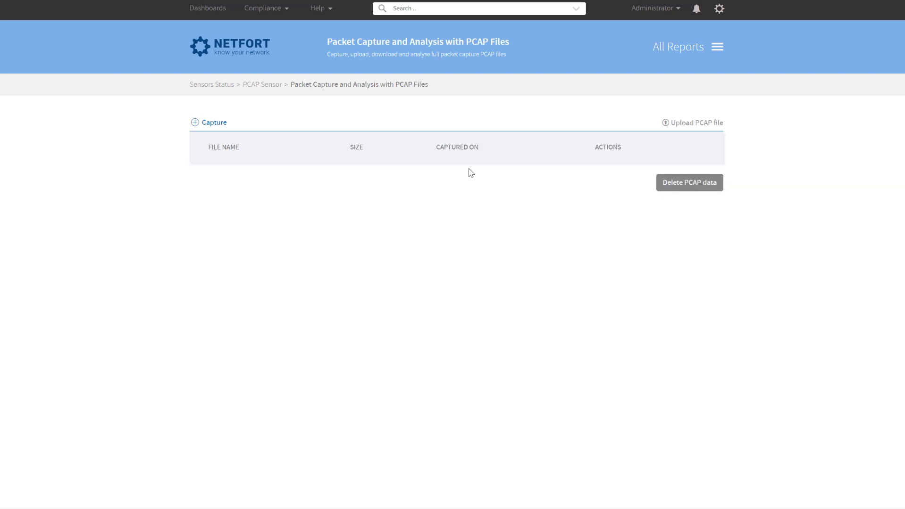
mouse_move(474, 163)
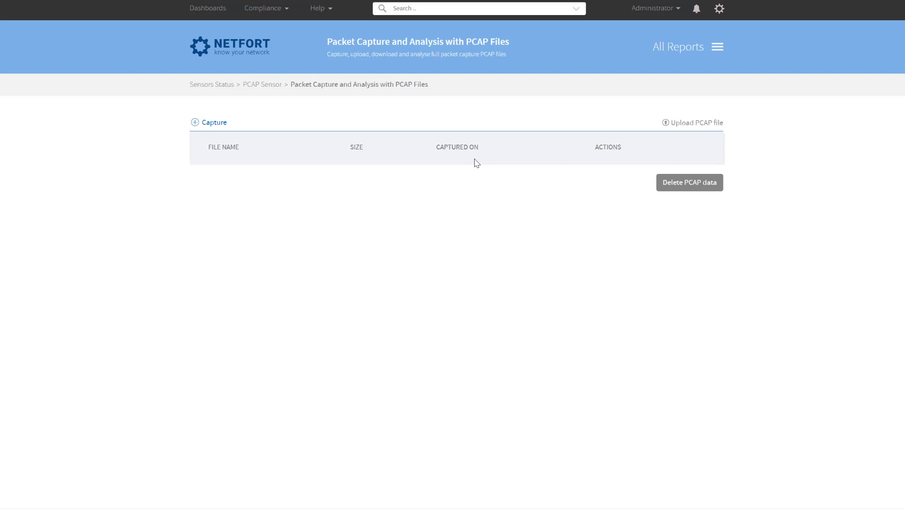
mouse_move(475, 207)
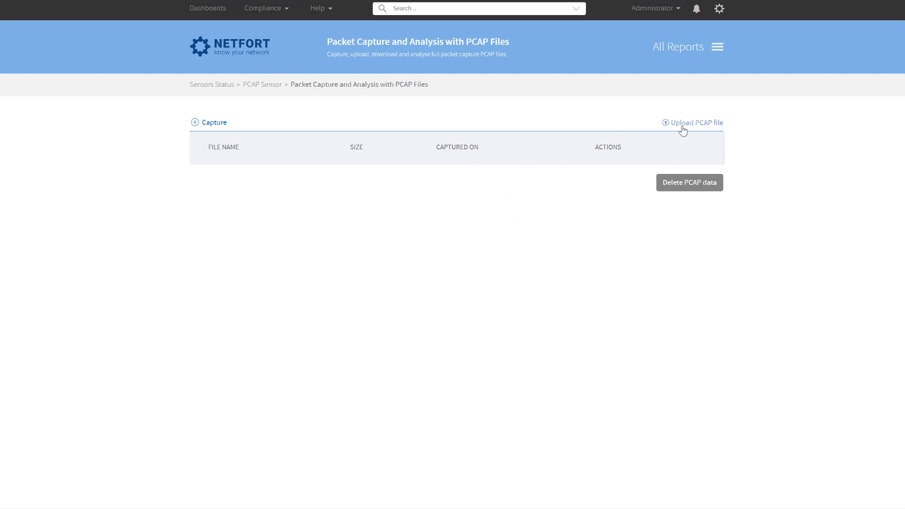
Upload users.pcapng (813.76 KB, 1228 packets) and bring up the All Reports menu.
left_click(695, 123)
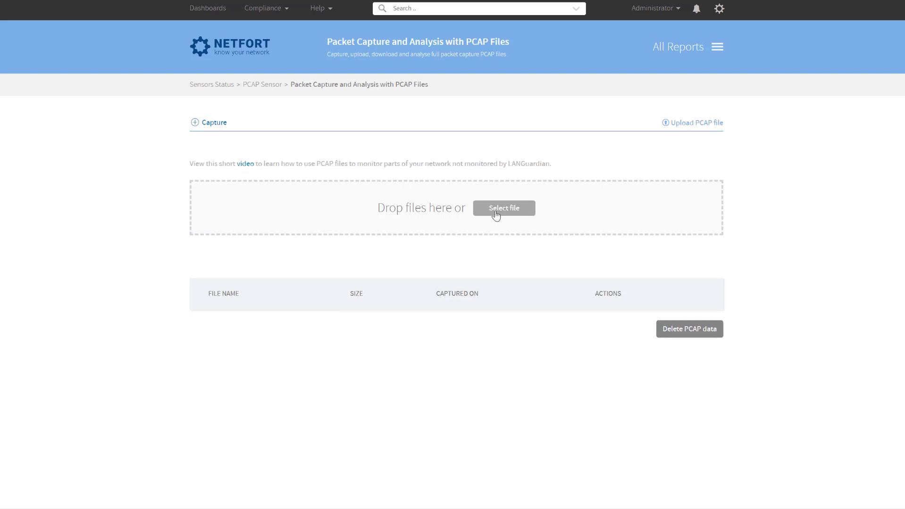
left_click(503, 208)
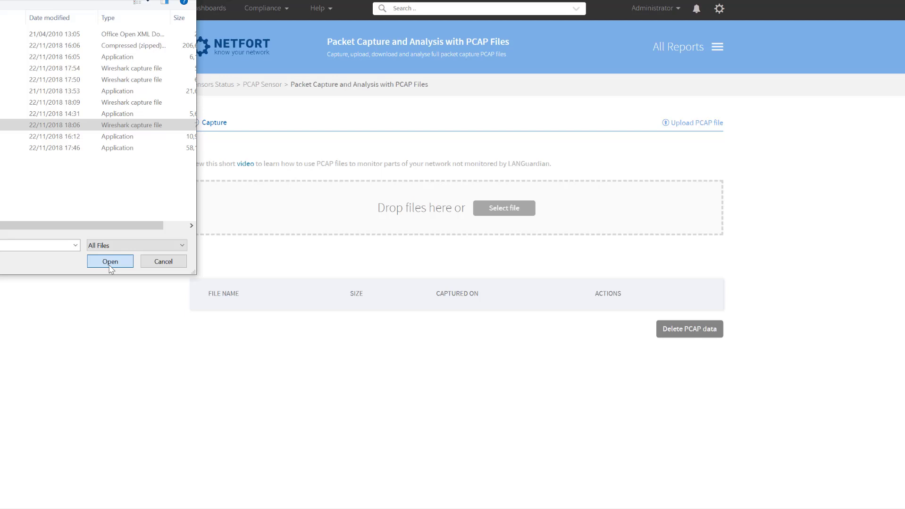
left_click(110, 261)
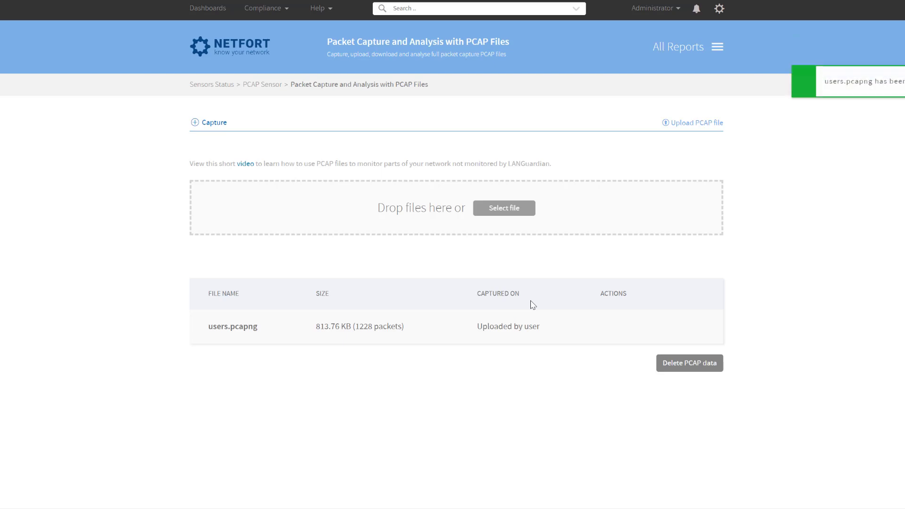
mouse_move(525, 323)
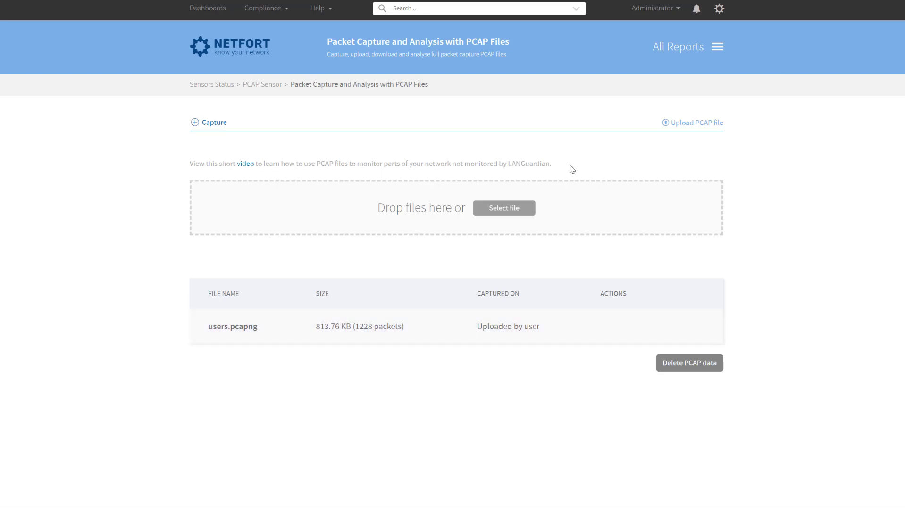
left_click(687, 46)
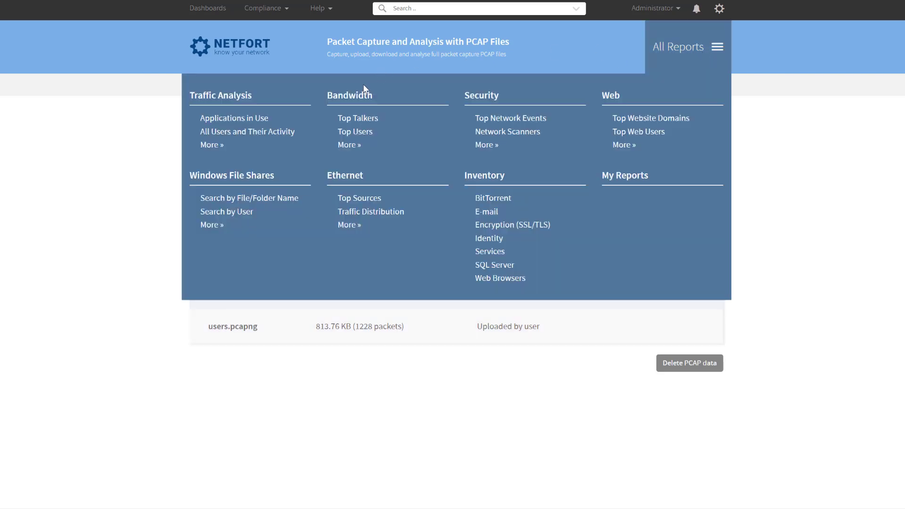
Run Windows File Shares Filenames by Server for sensor 2 and open Budget Forecasts 2019 - Published.docx.
left_click(234, 118)
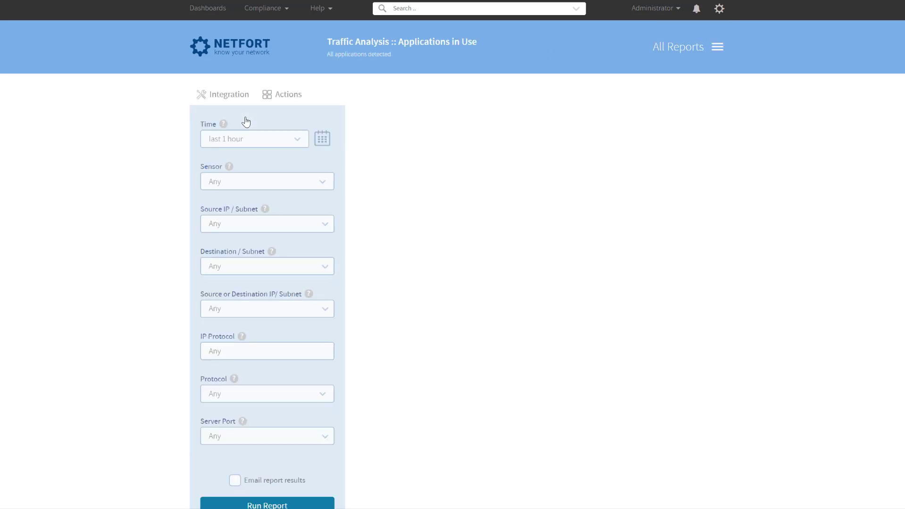
mouse_move(238, 181)
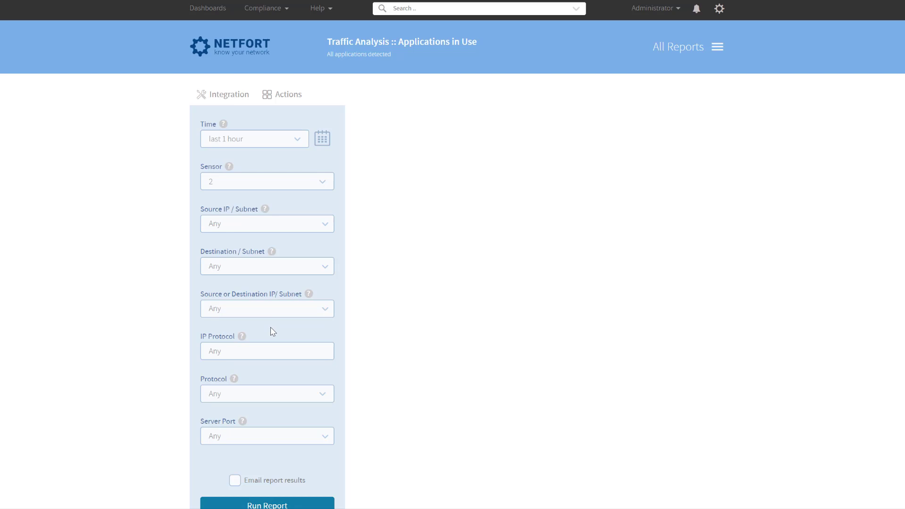
left_click(267, 505)
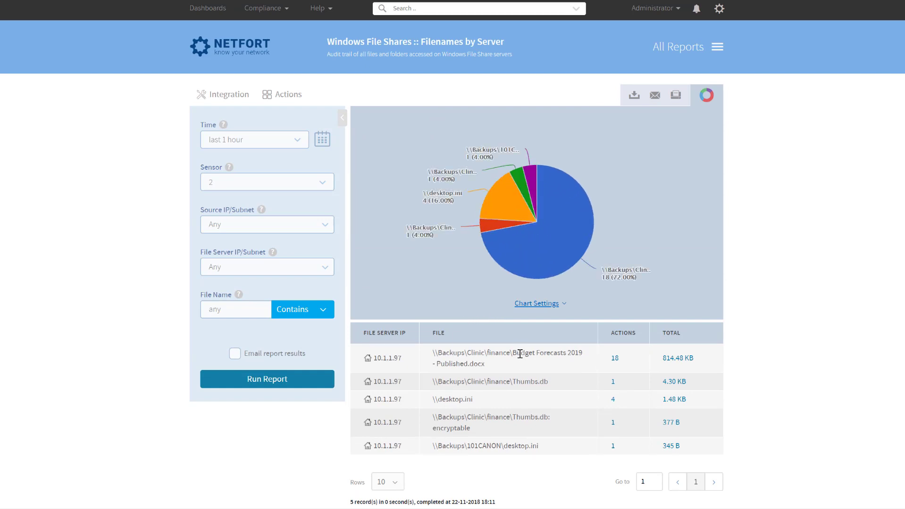
left_click(614, 359)
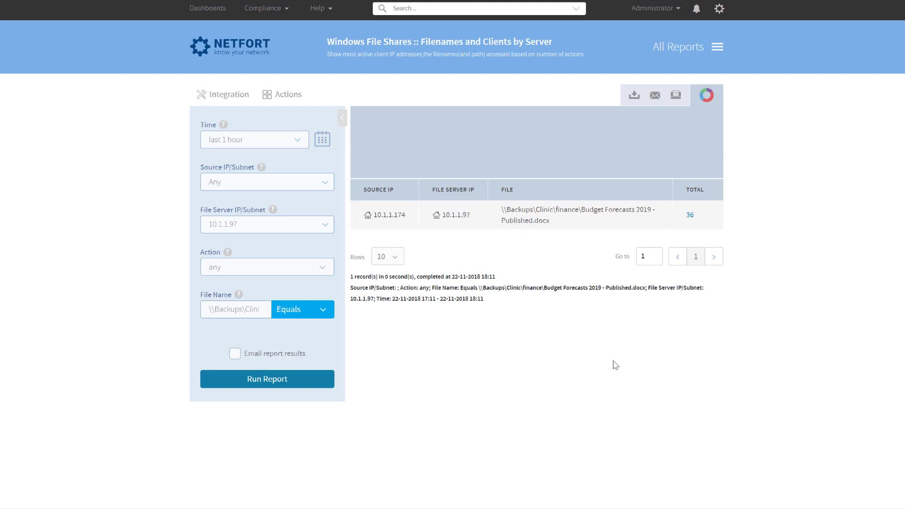
Drill from 10.1.1.174's 36 accesses down to its SMB File Read network events.
left_click(706, 95)
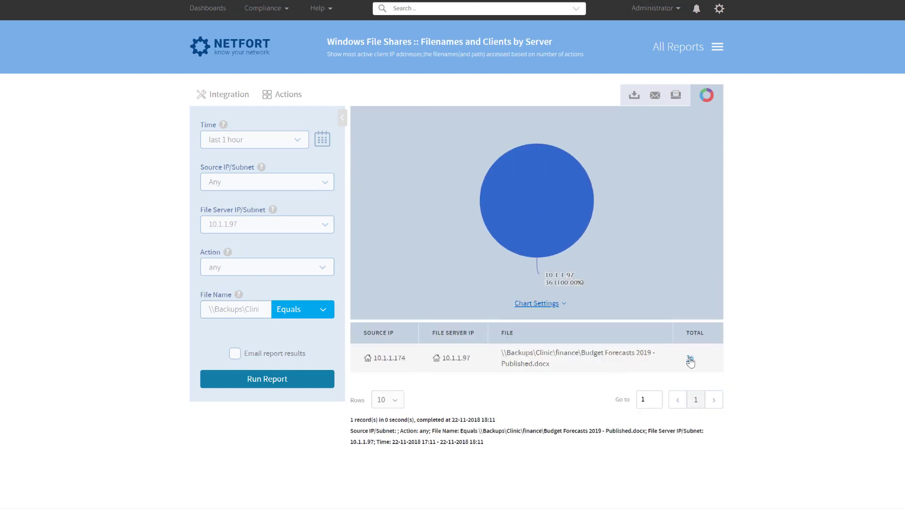
left_click(690, 359)
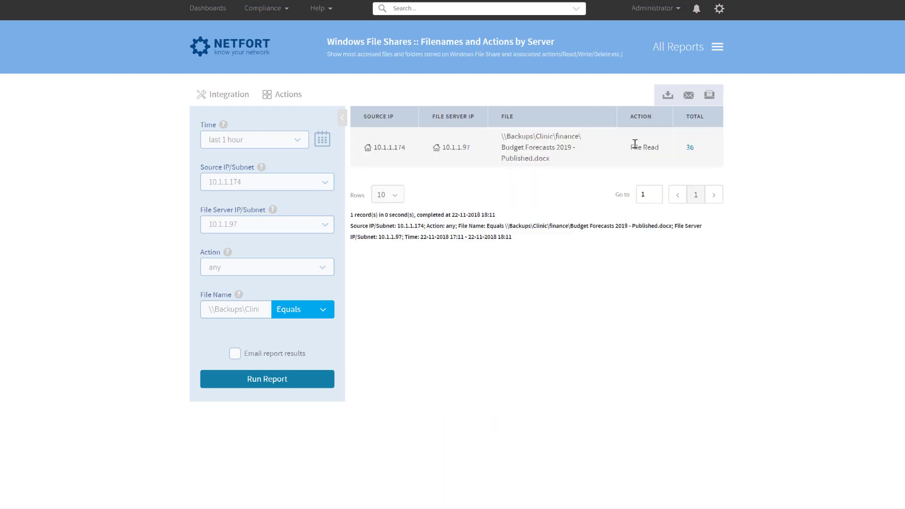
mouse_move(687, 156)
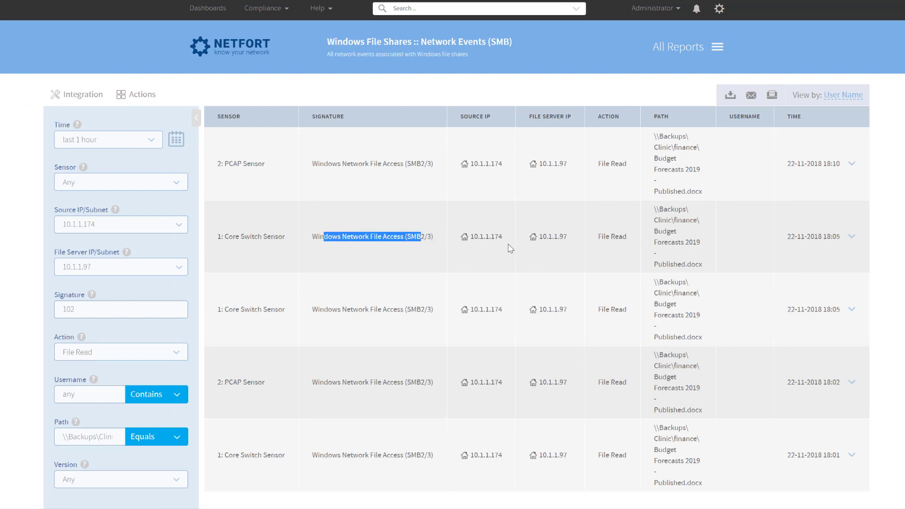
left_click(495, 236)
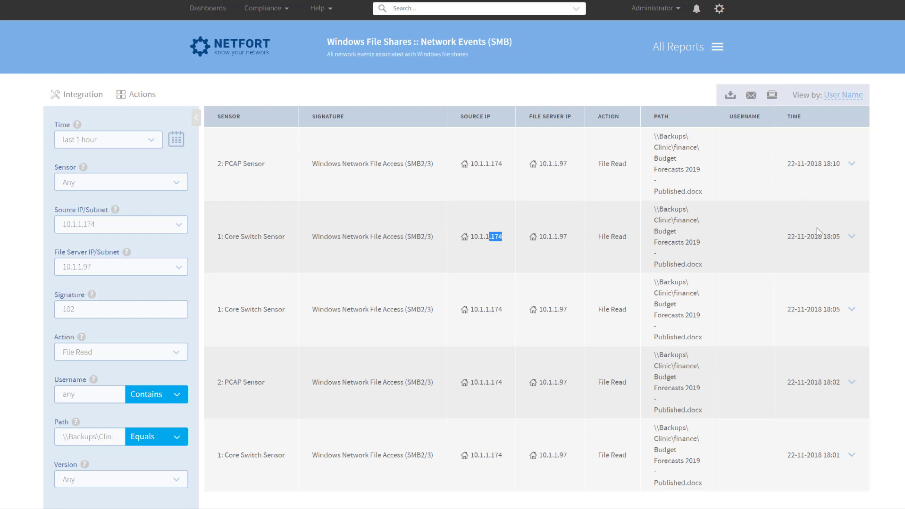
mouse_move(240, 57)
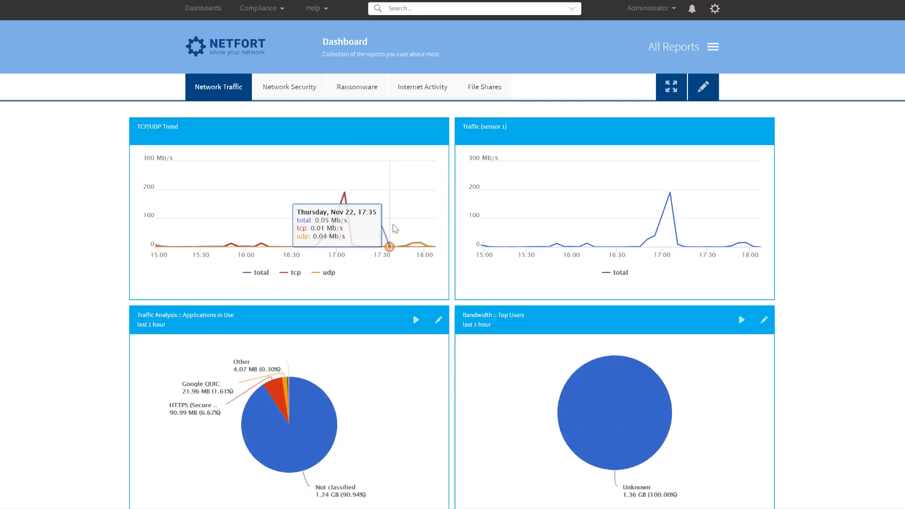
mouse_move(374, 220)
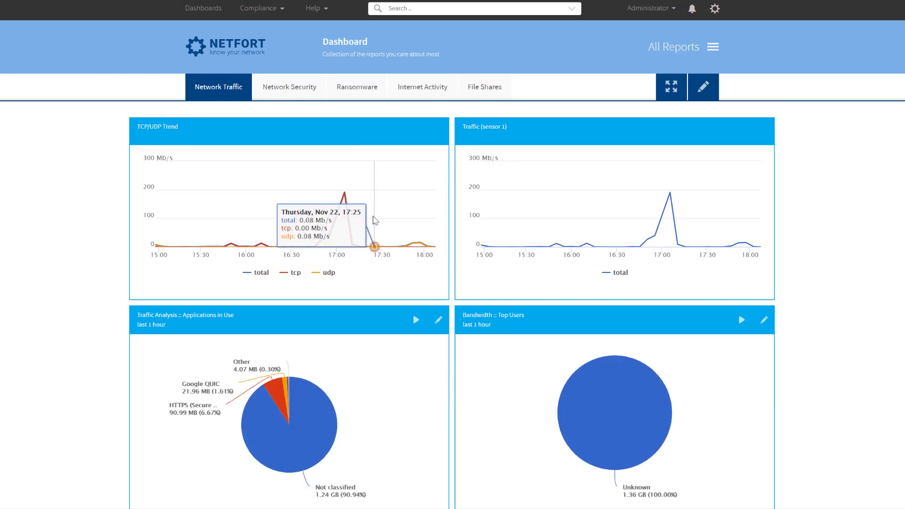
mouse_move(715, 47)
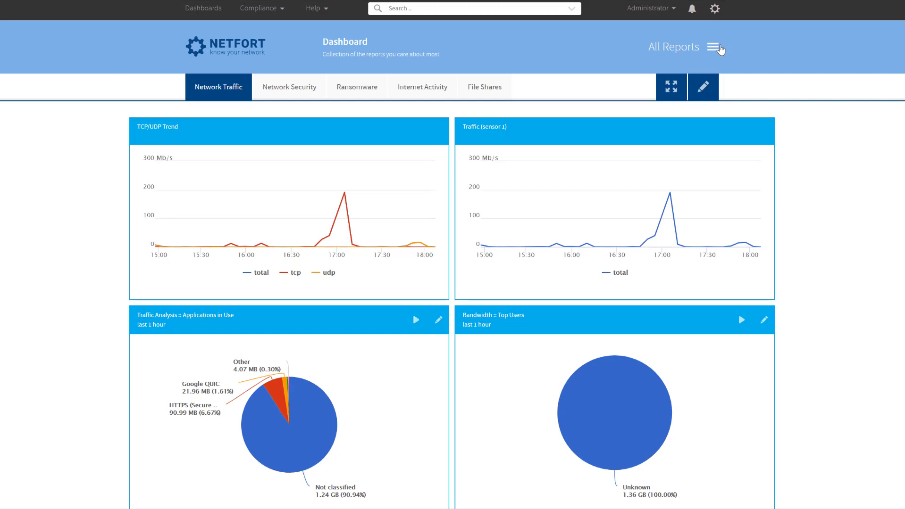
Run the Top Network Events report for sensor 2 over the last hour, getting no results.
left_click(716, 47)
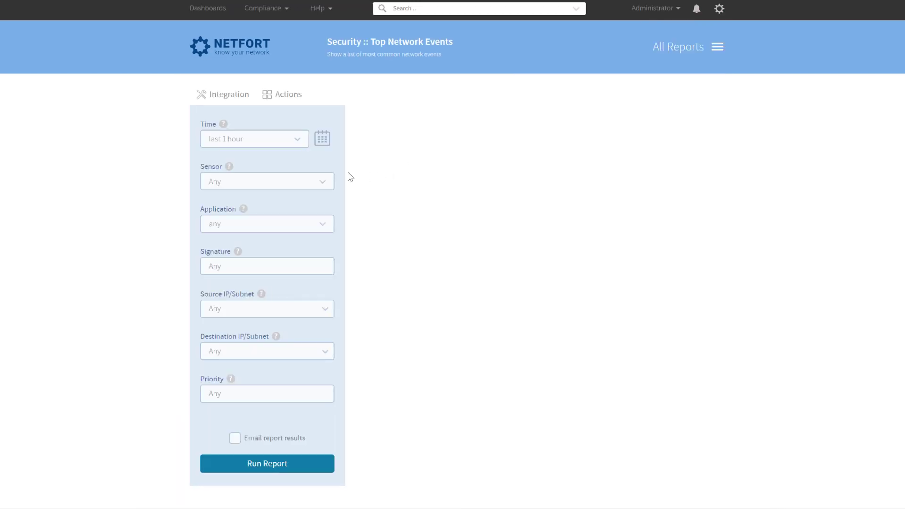
mouse_move(232, 189)
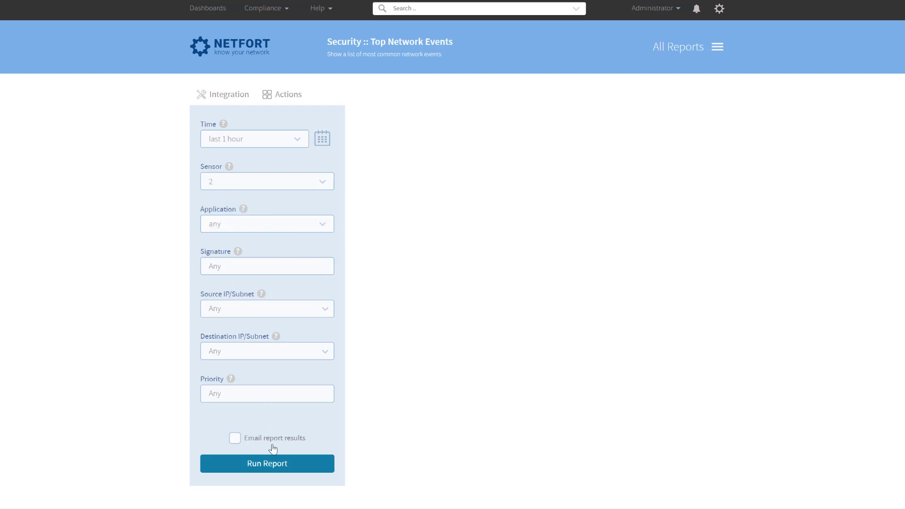
left_click(267, 464)
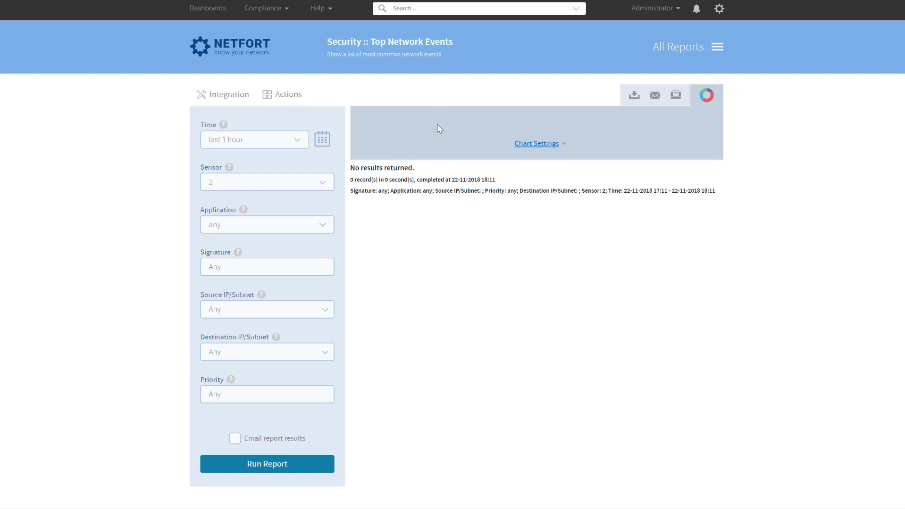
mouse_move(484, 169)
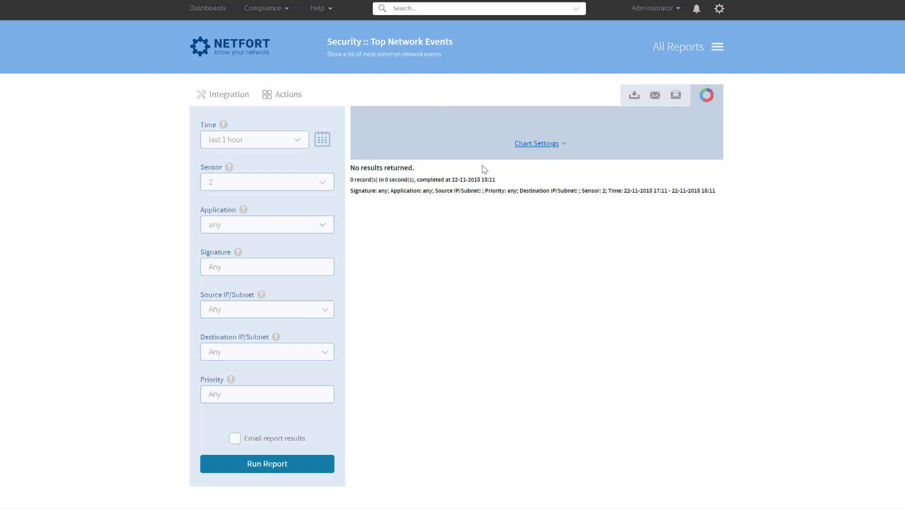
mouse_move(436, 255)
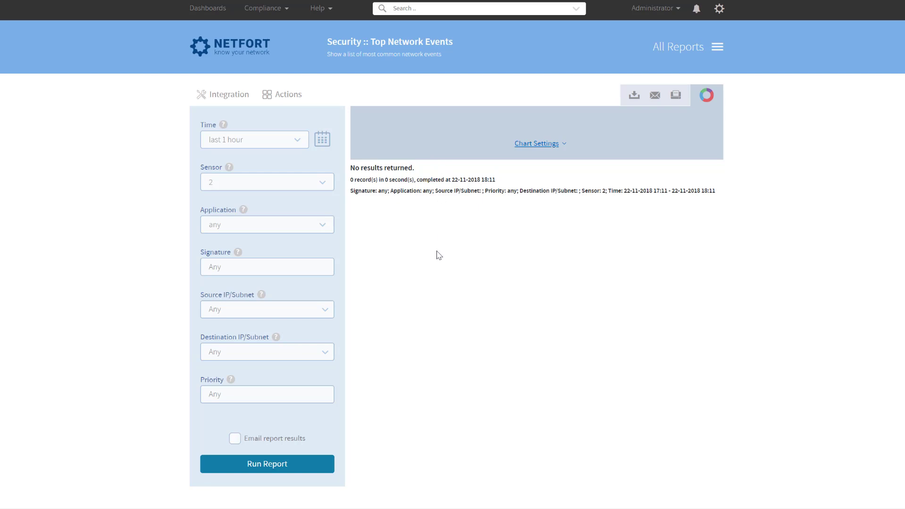
mouse_move(505, 232)
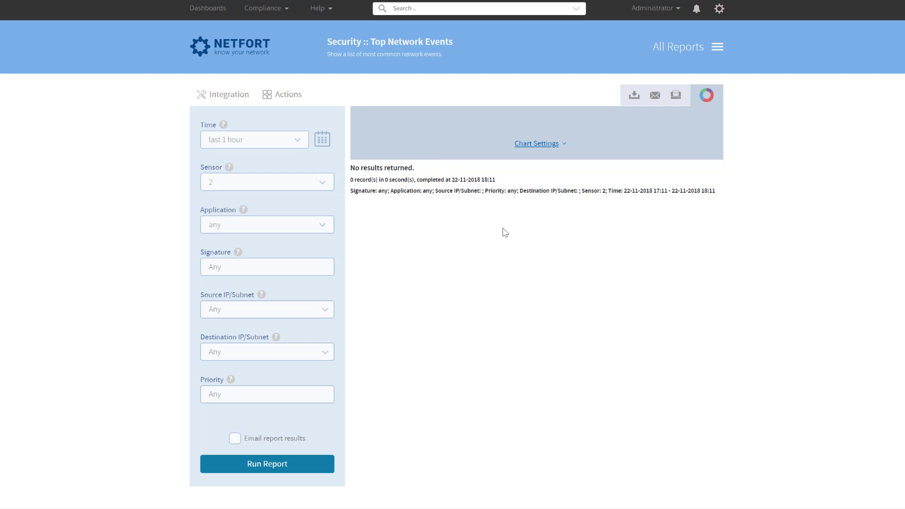
mouse_move(522, 214)
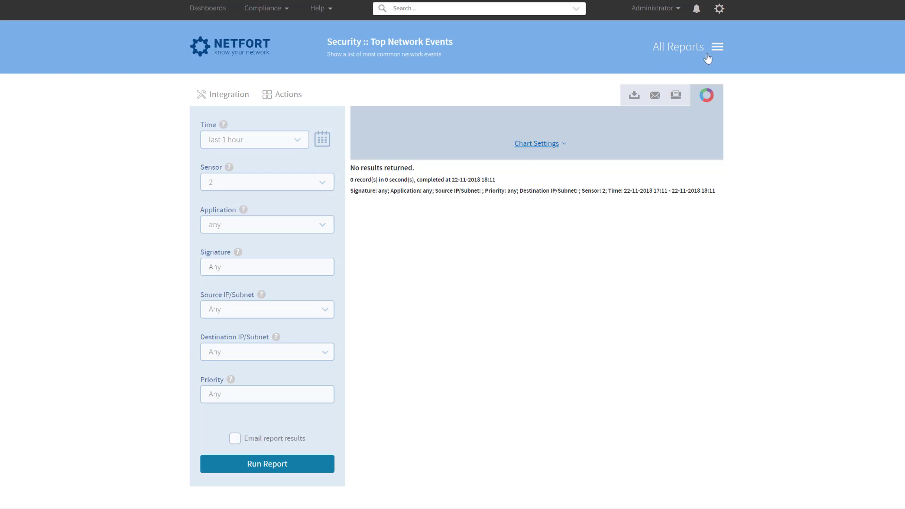
From All Reports, open Traffic Analysis > Applications in Use.
left_click(717, 46)
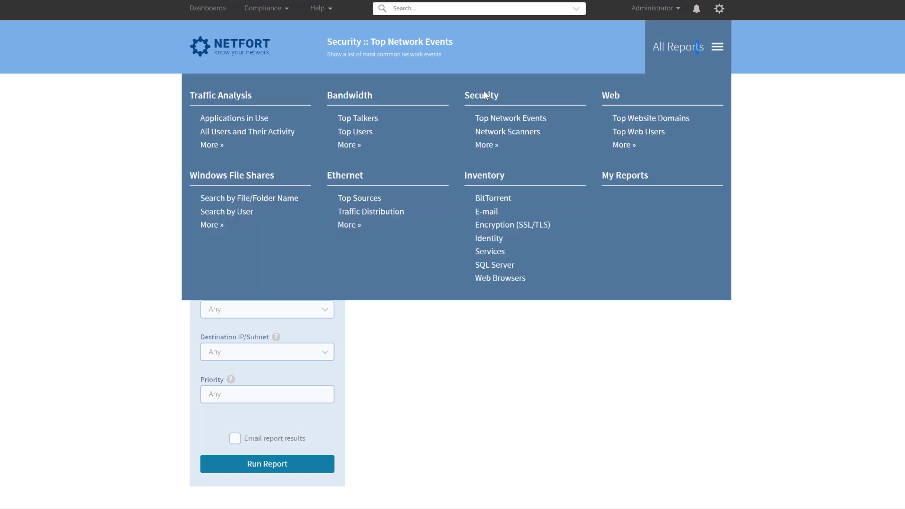
mouse_move(459, 220)
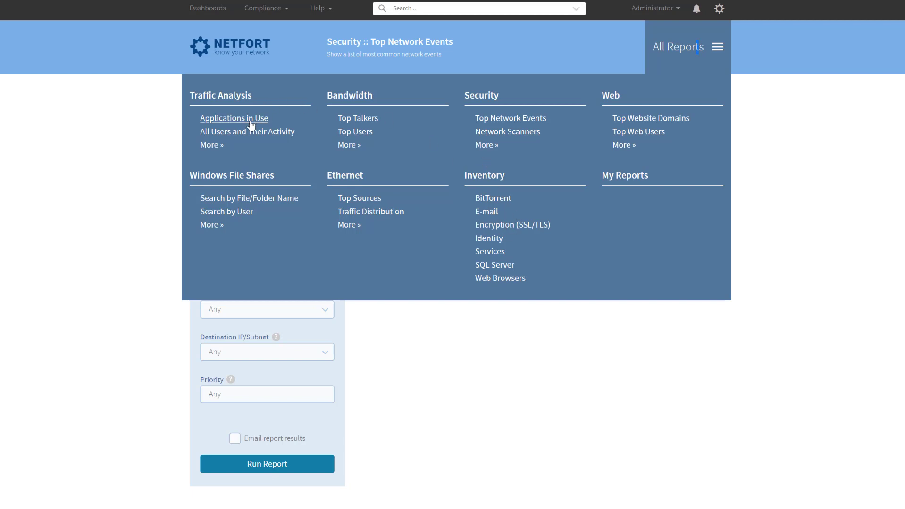
mouse_move(230, 121)
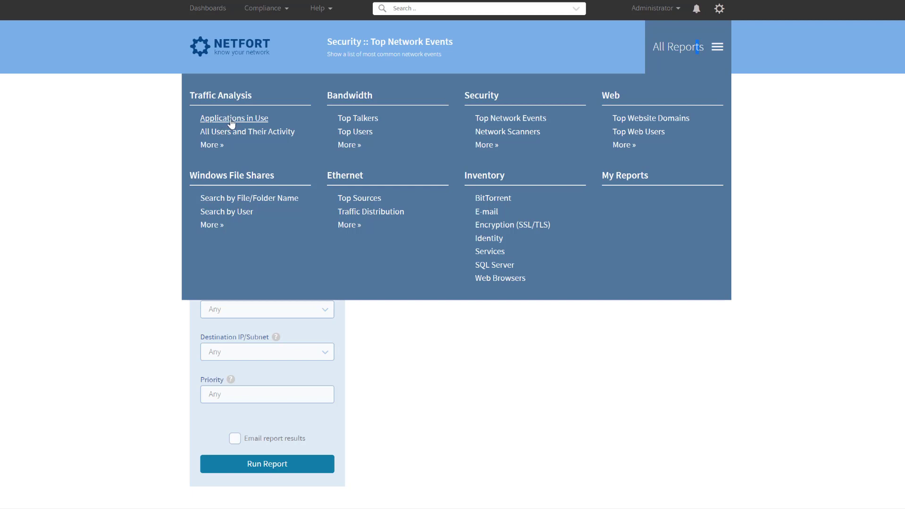
left_click(233, 119)
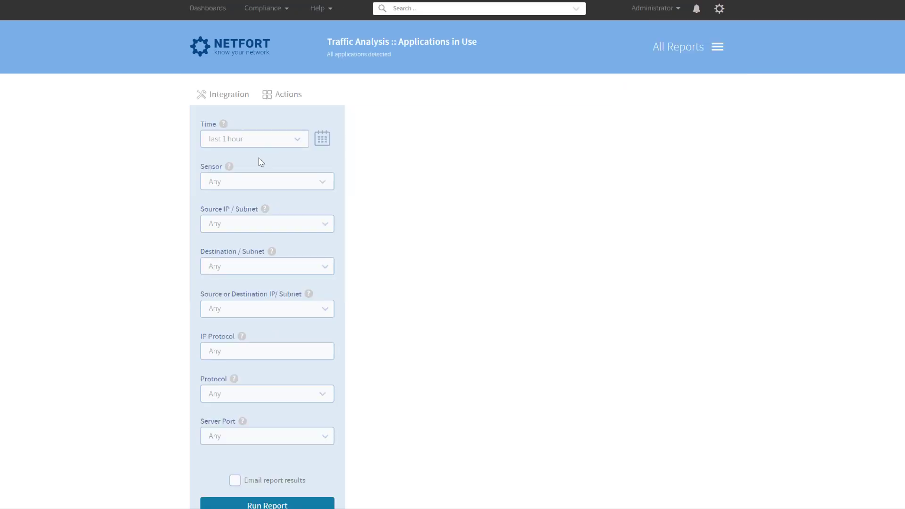
mouse_move(352, 236)
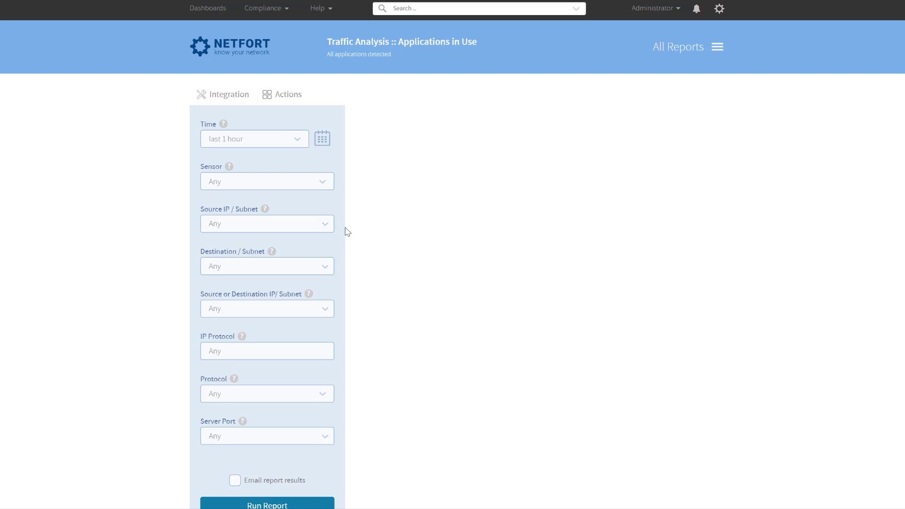
mouse_move(344, 248)
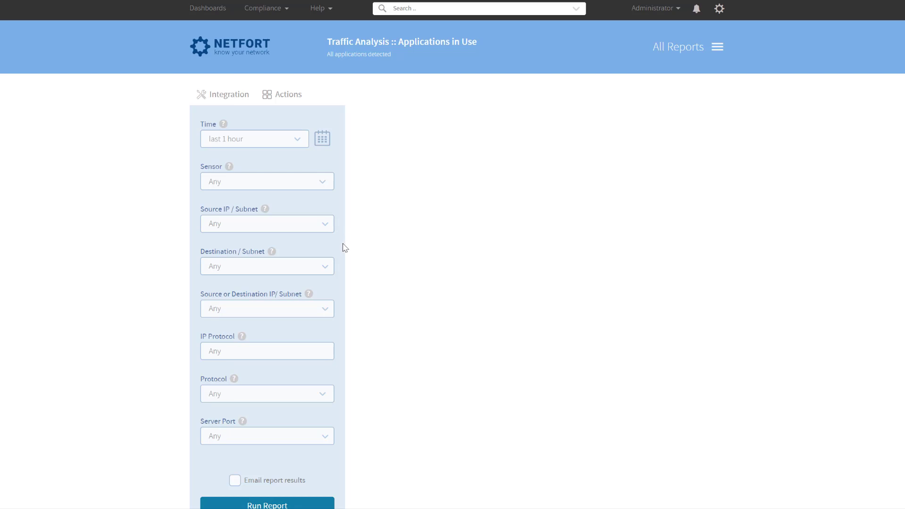
mouse_move(708, 42)
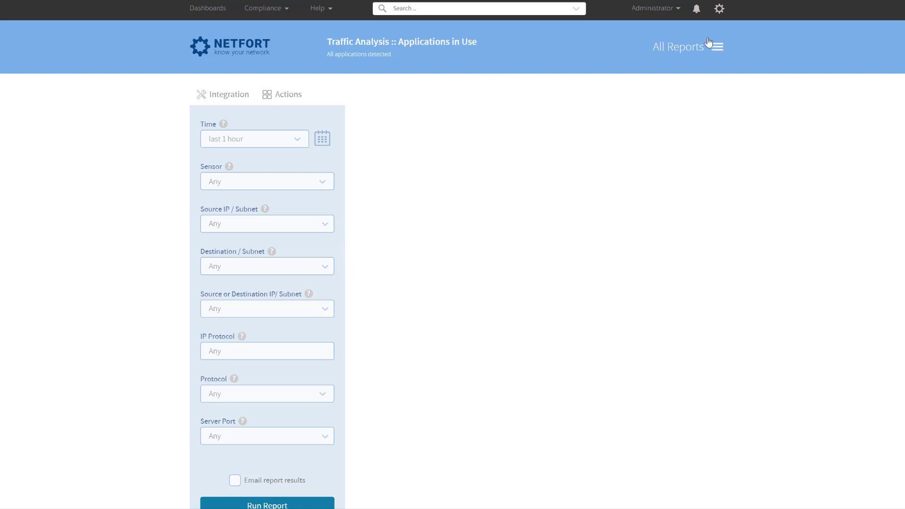
Delete users.pcapng from the PCAP files page via the gear menu.
left_click(718, 8)
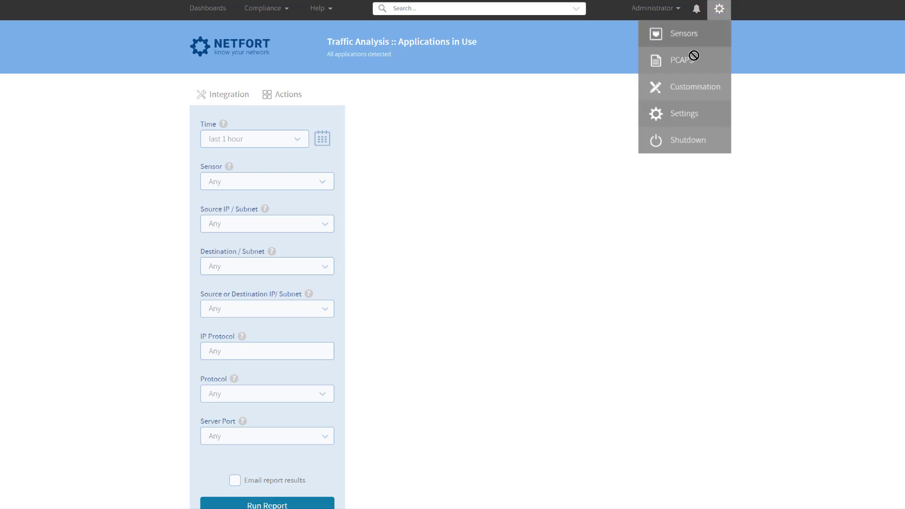
left_click(682, 60)
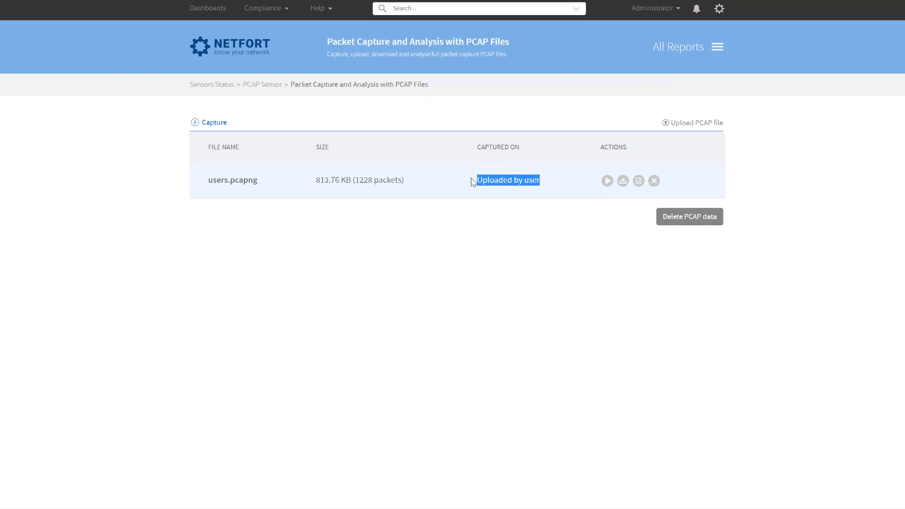
mouse_move(527, 196)
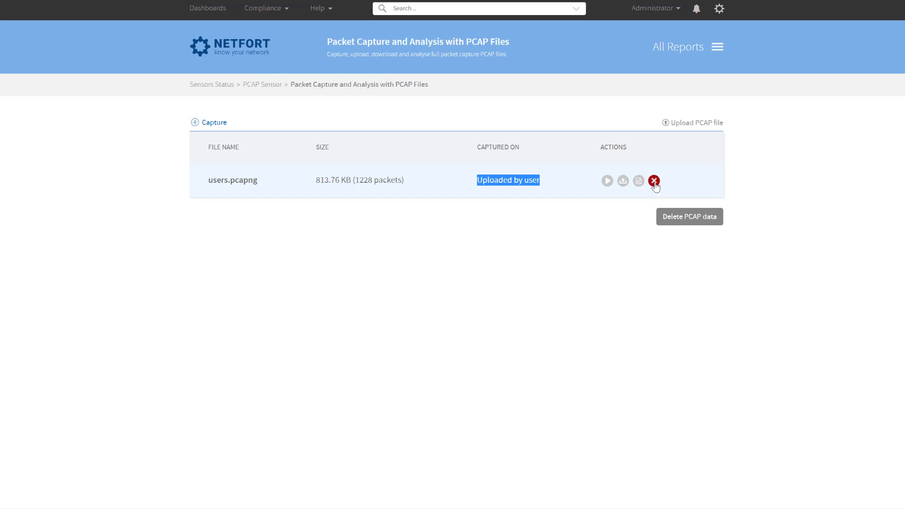
left_click(654, 181)
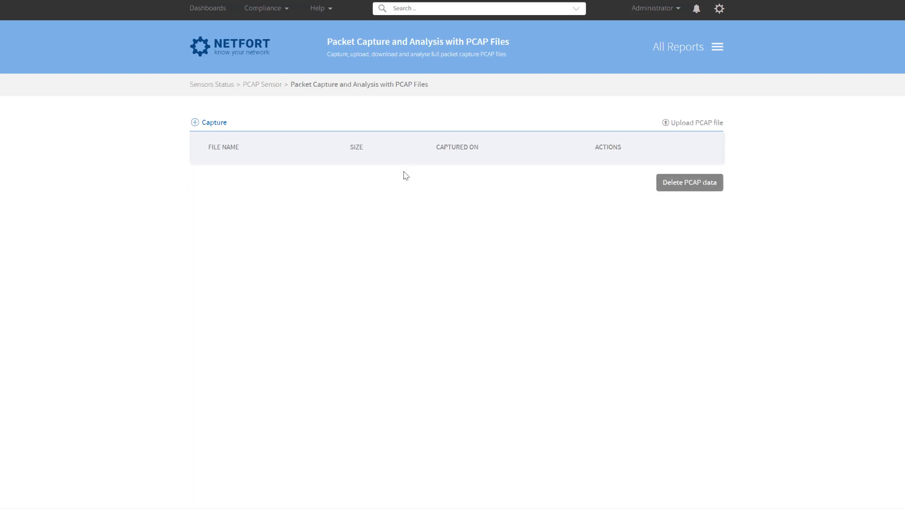
mouse_move(453, 295)
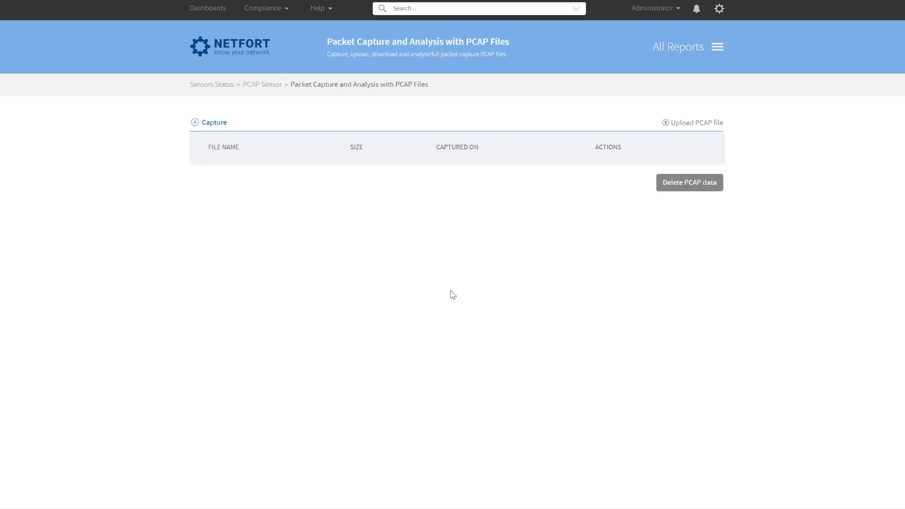
mouse_move(368, 167)
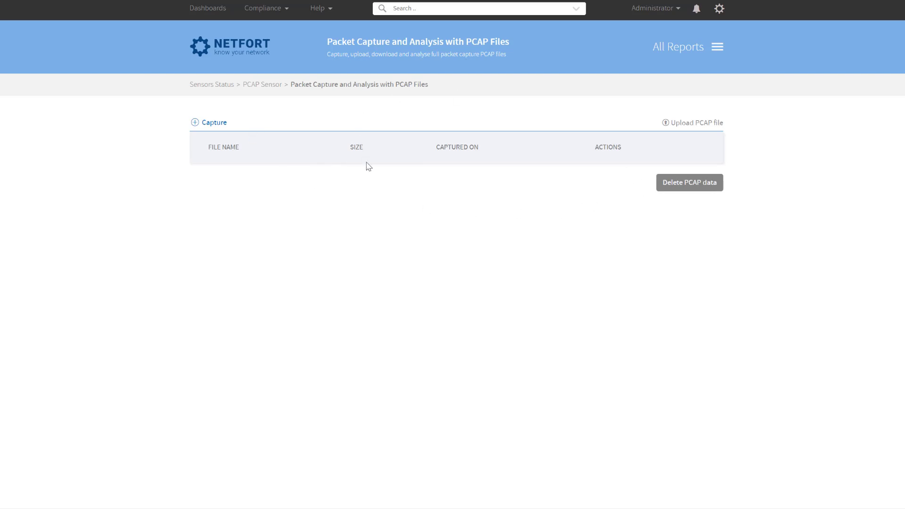
mouse_move(238, 77)
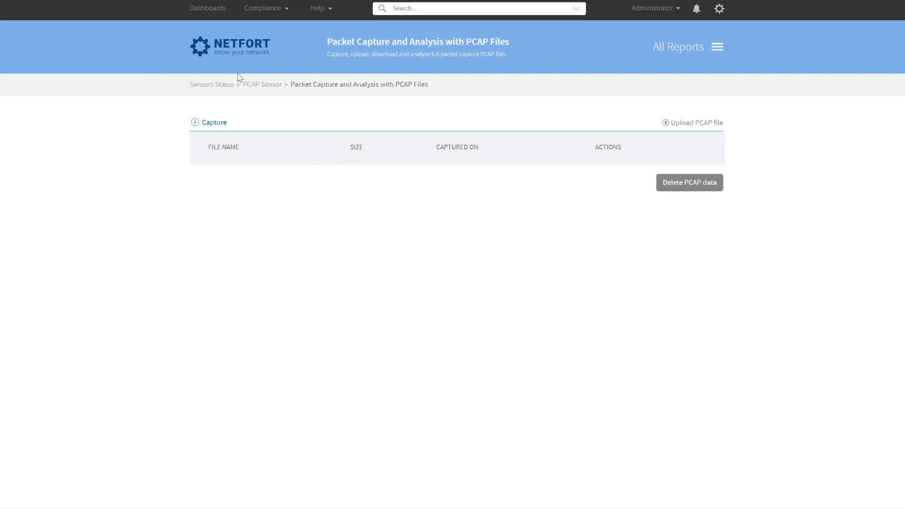
Go back to the Dashboard showing TCP/UDP trends and applications in use.
left_click(202, 8)
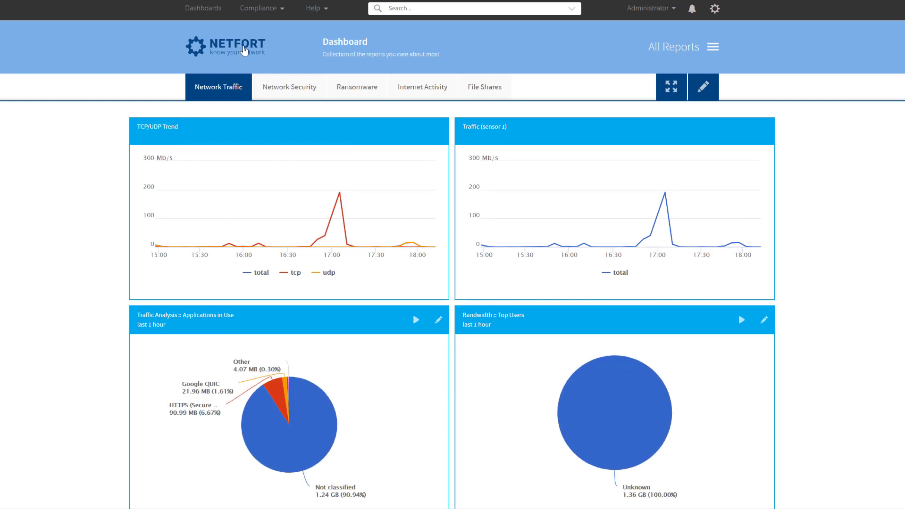
mouse_move(245, 62)
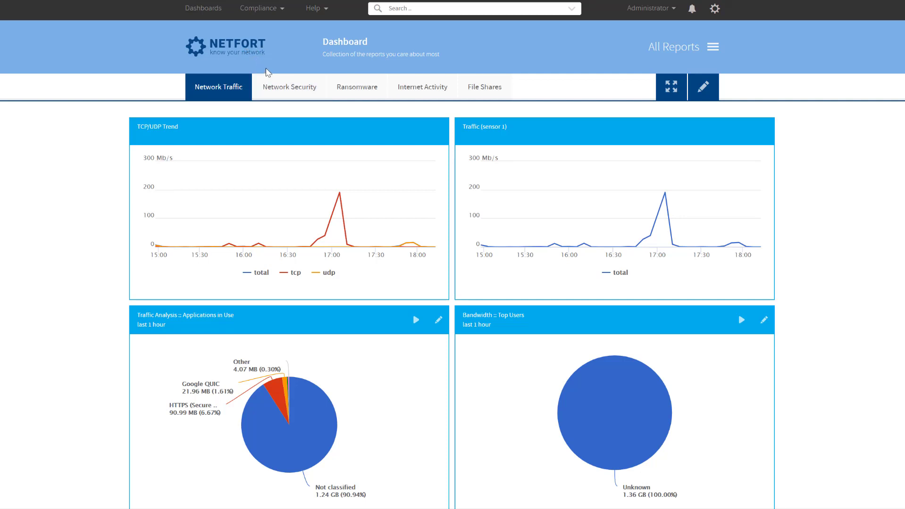
mouse_move(289, 86)
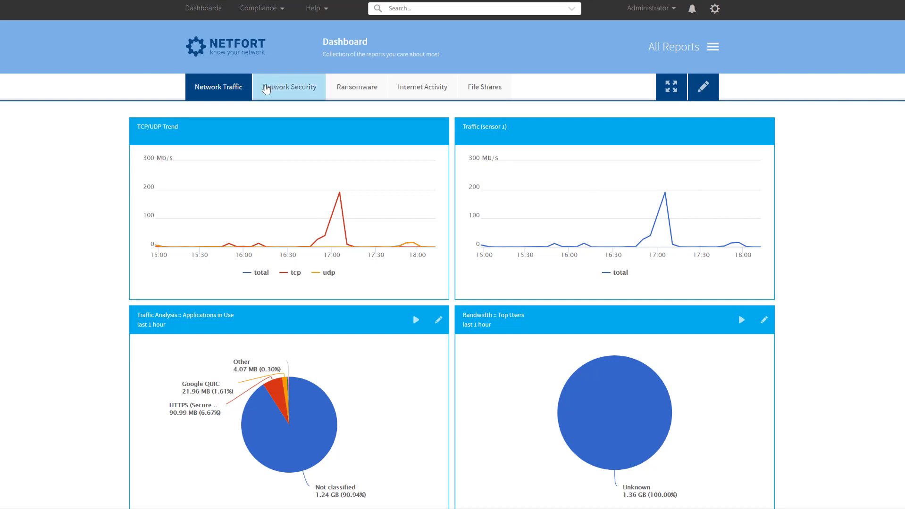